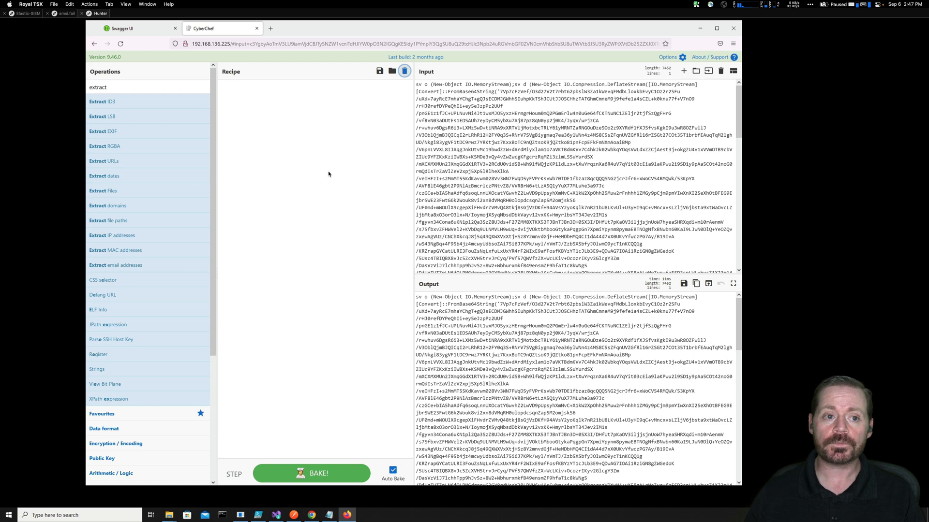
mouse_move(339, 204)
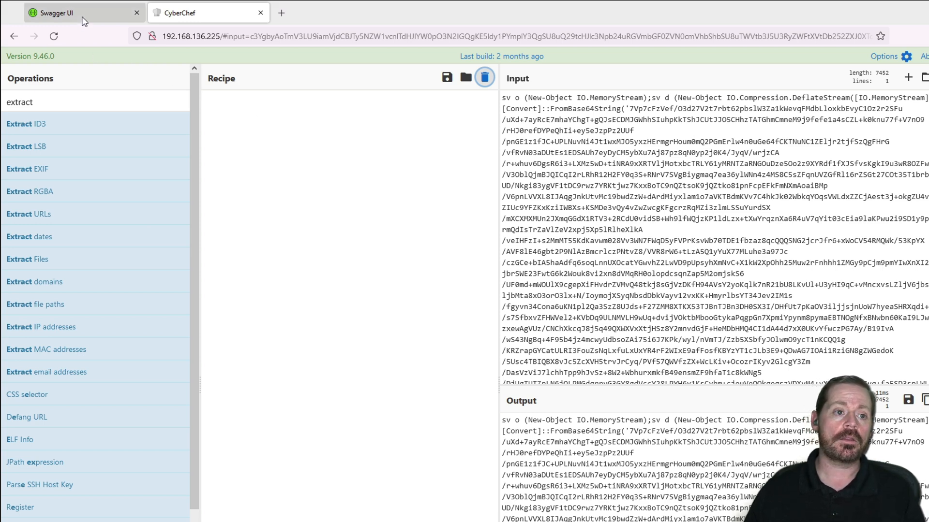
Step: Review the POST /bake description and example body in Swagger UI, then return to CyberChef
click(65, 12)
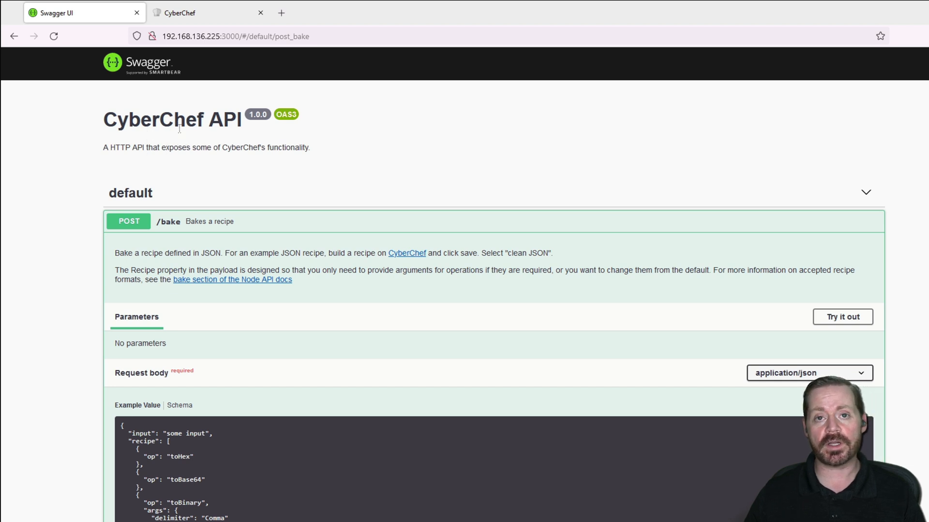
mouse_move(471, 190)
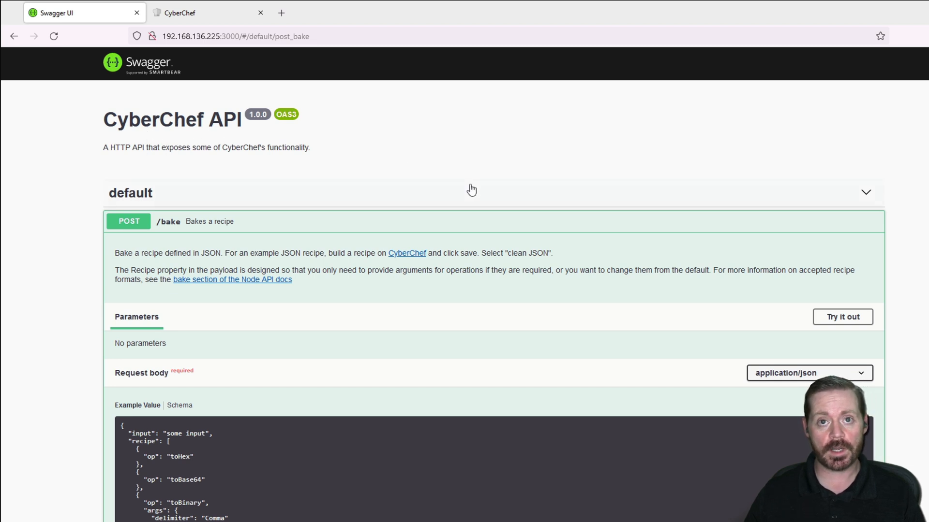
scroll(down, 3)
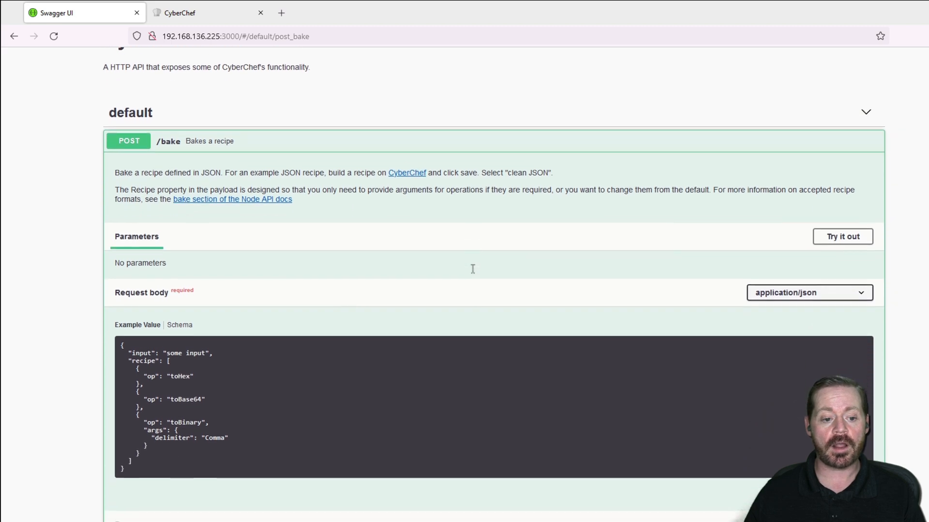
scroll(down, 3)
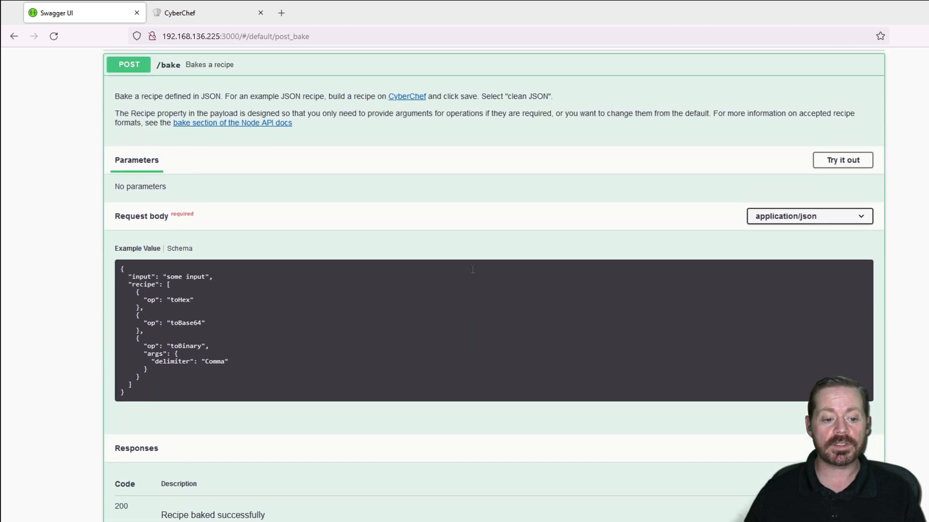
scroll(up, 3)
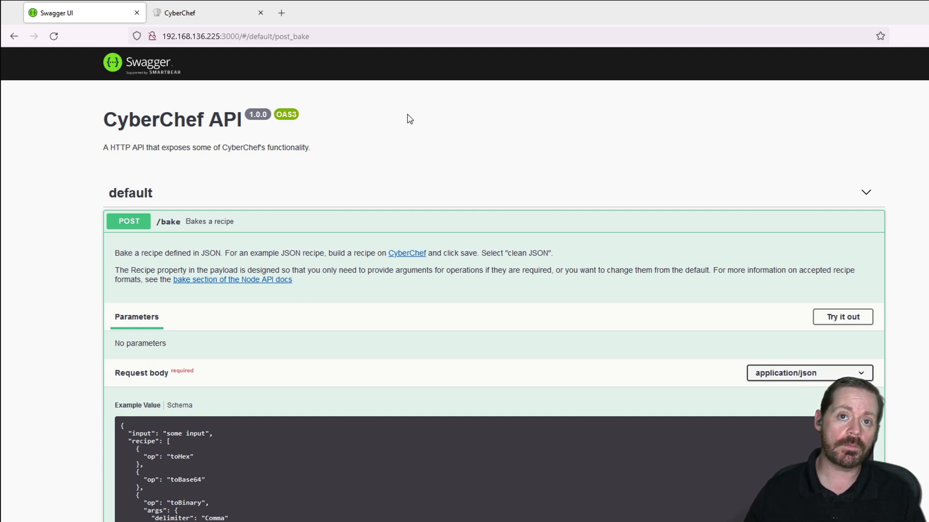
mouse_move(346, 55)
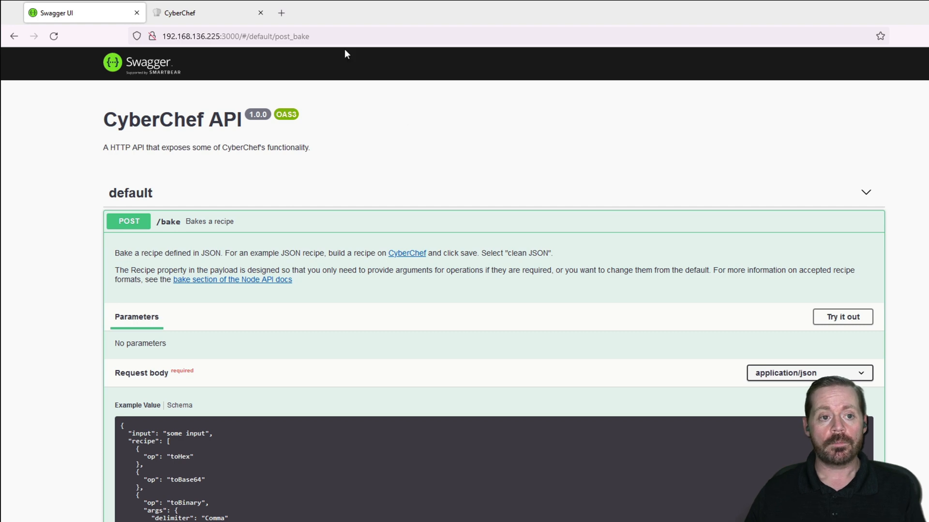
click(178, 12)
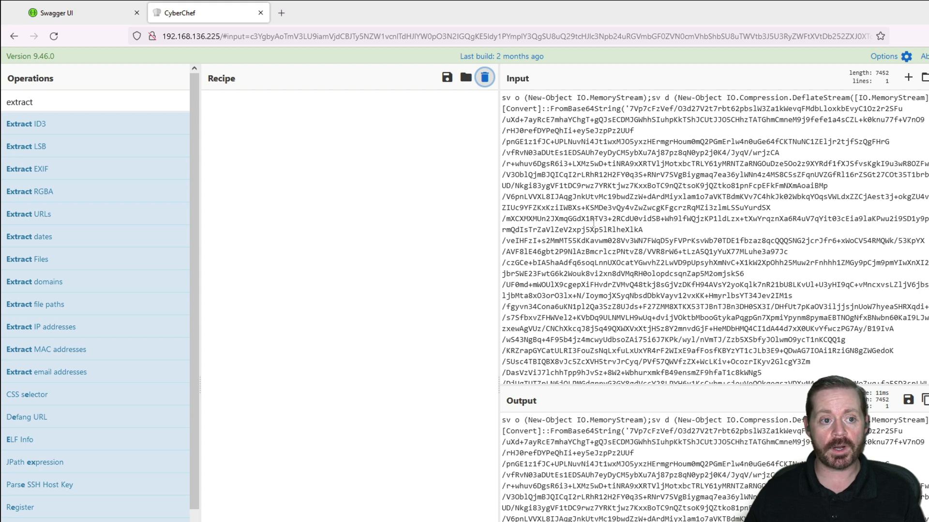
Step: Search the operations list for 'regex' and add the Regular expression operation
click(484, 77)
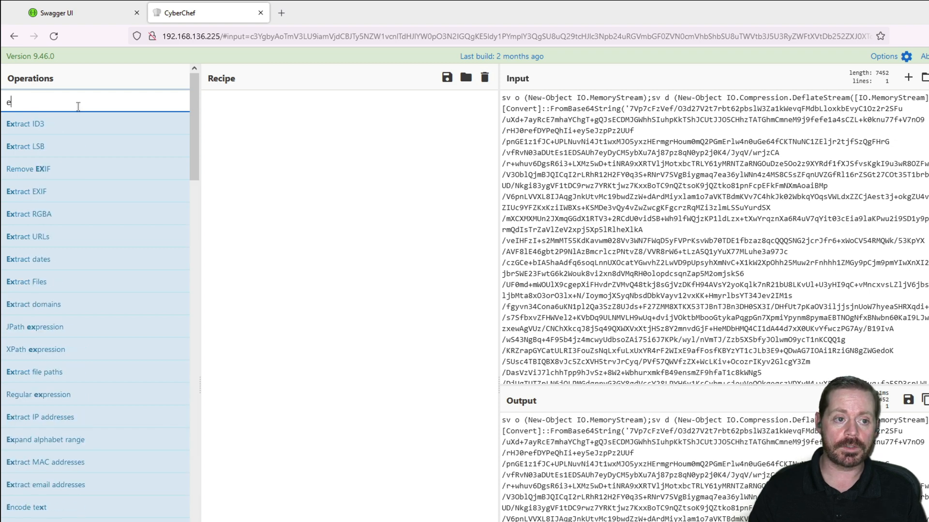
key(Backspace)
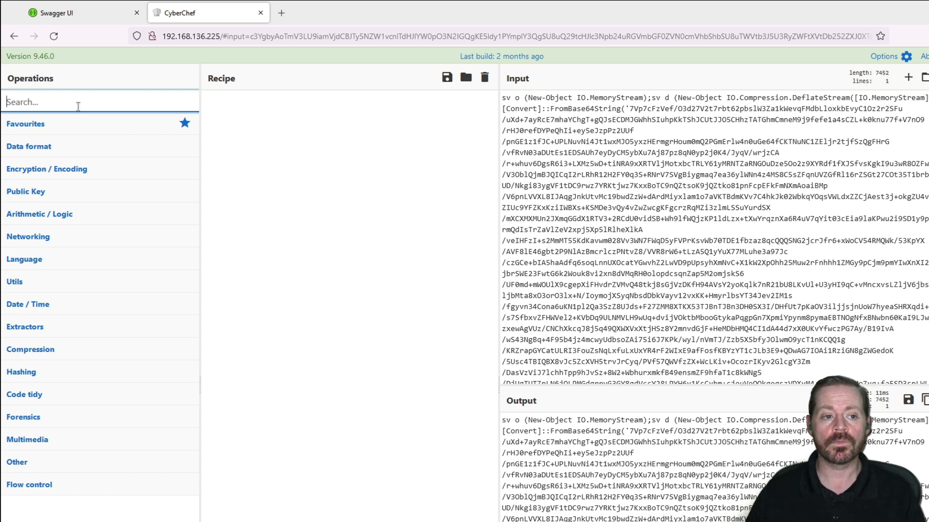
text(rege)
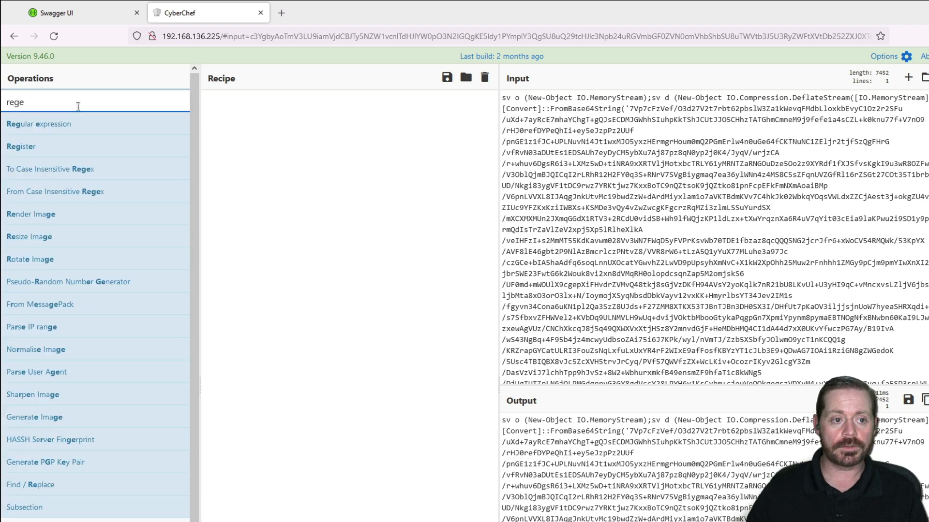
text(x)
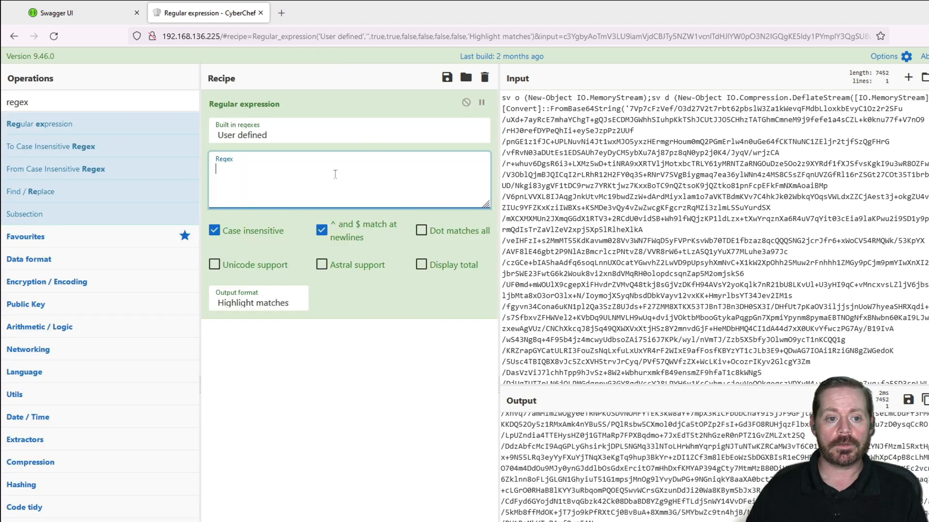
Step: Enter the regex [a-zA-Z0-9/+]{40,} to highlight long Base64 runs in the output
text([)
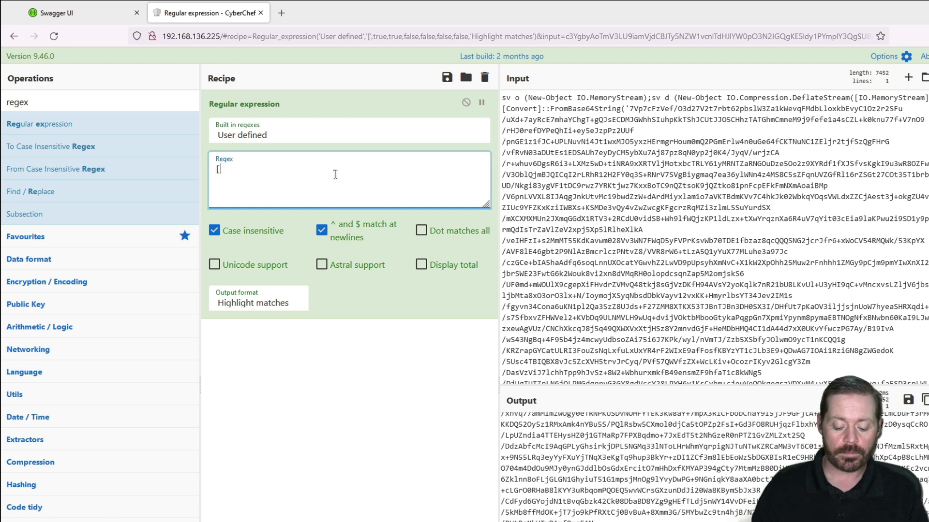
text(A)
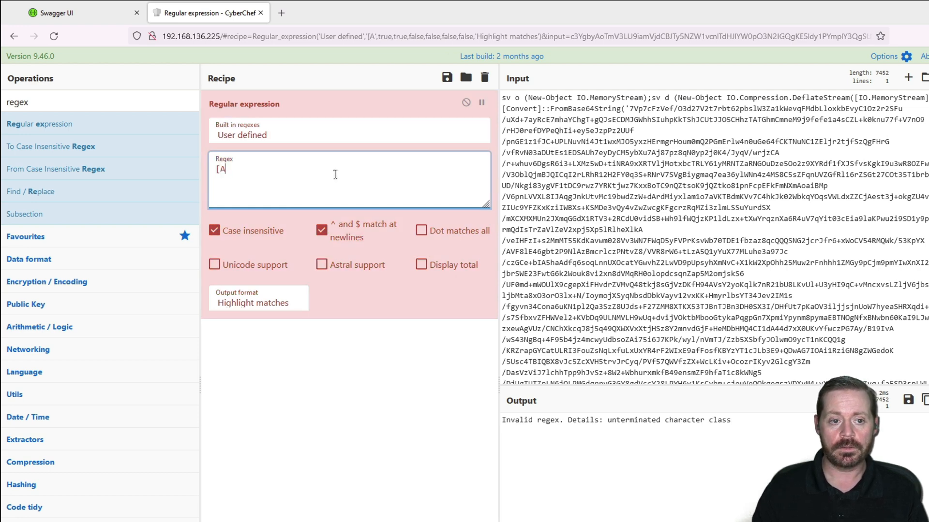
text(-z)
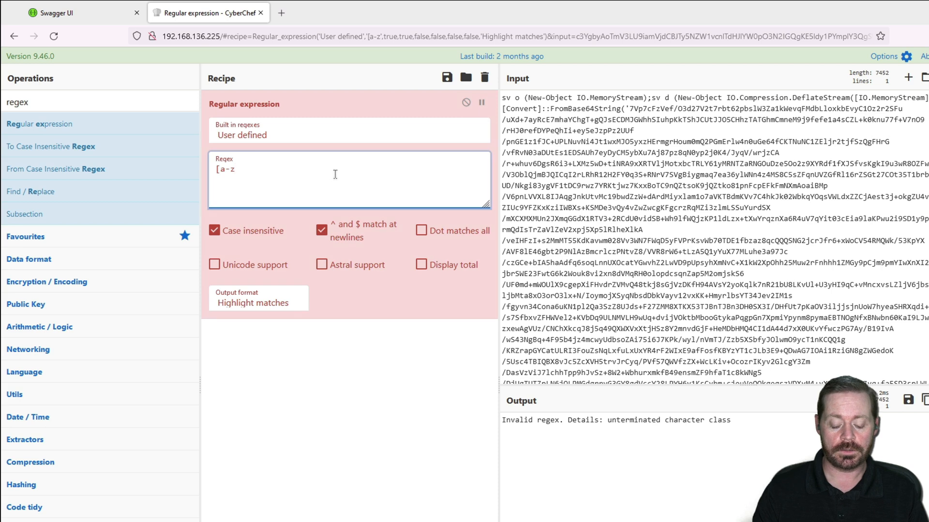
text(A-Z)
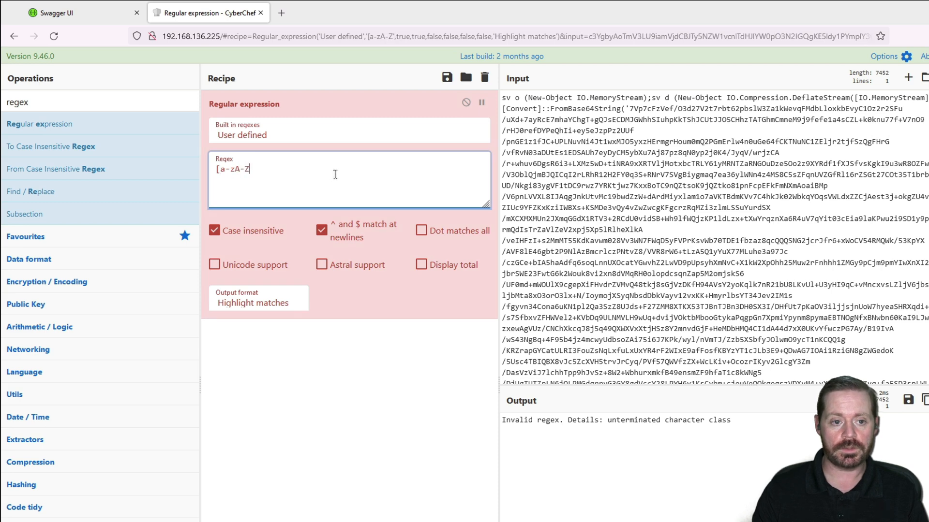
text(0-)
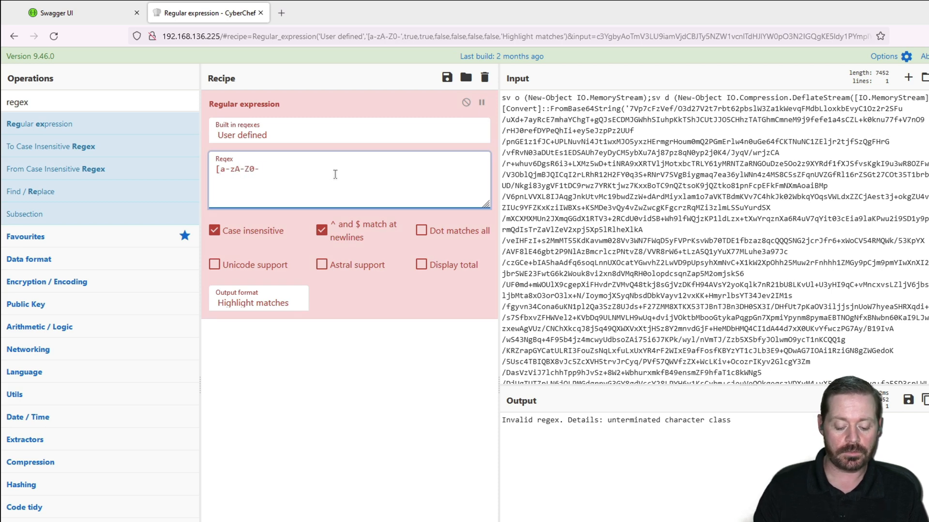
text(9/)
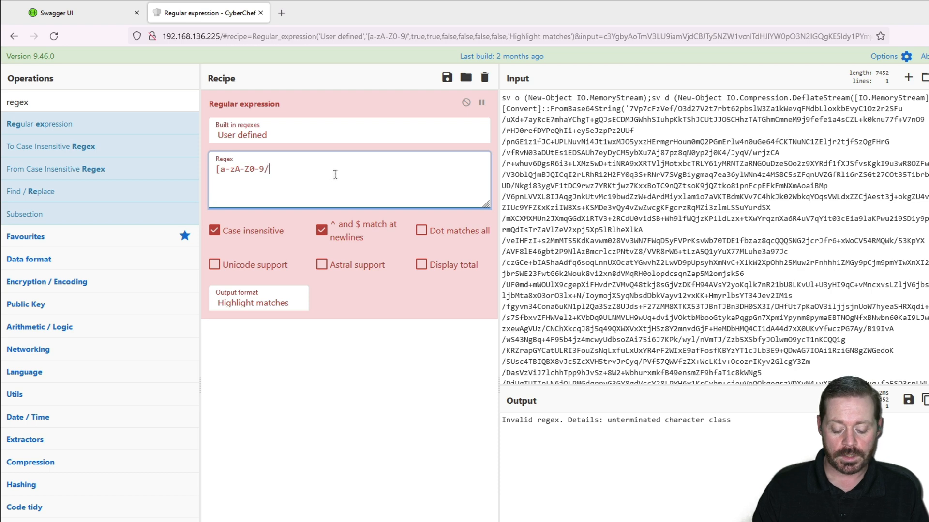
text(+])
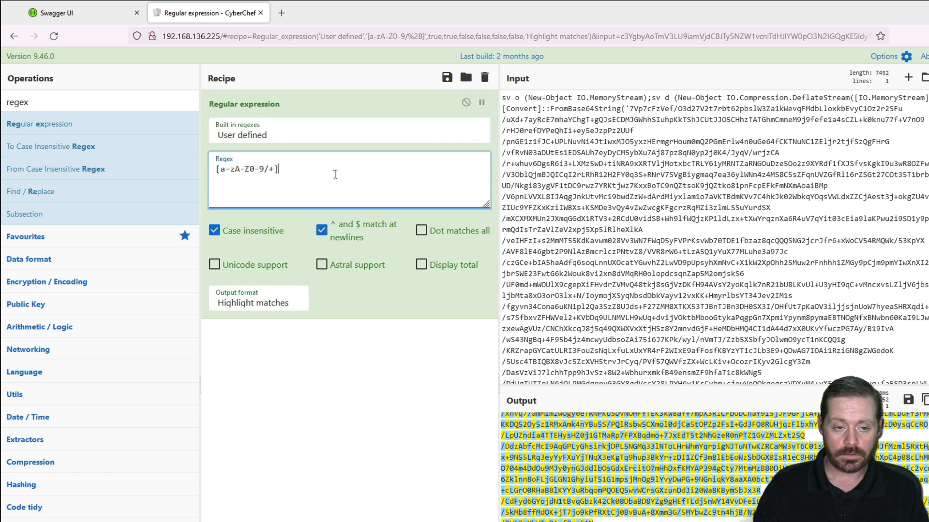
text({)
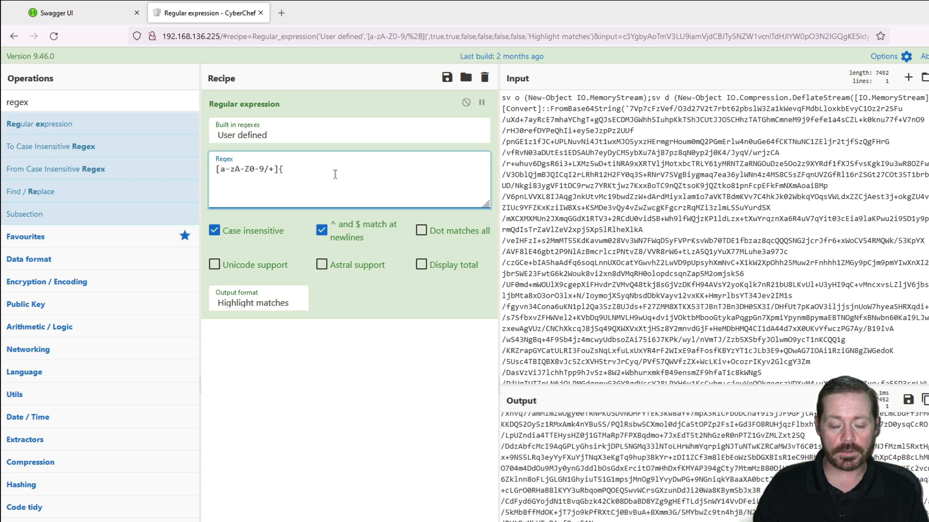
text(40,)
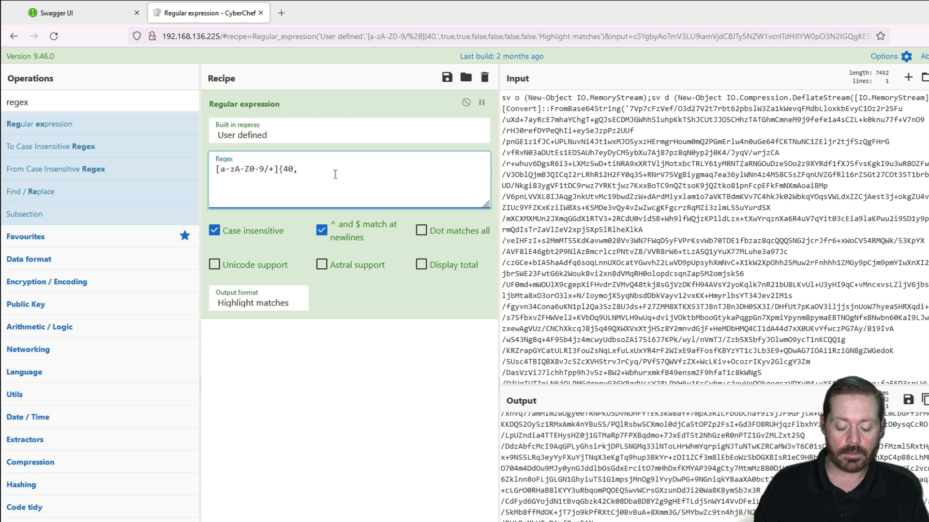
text(})
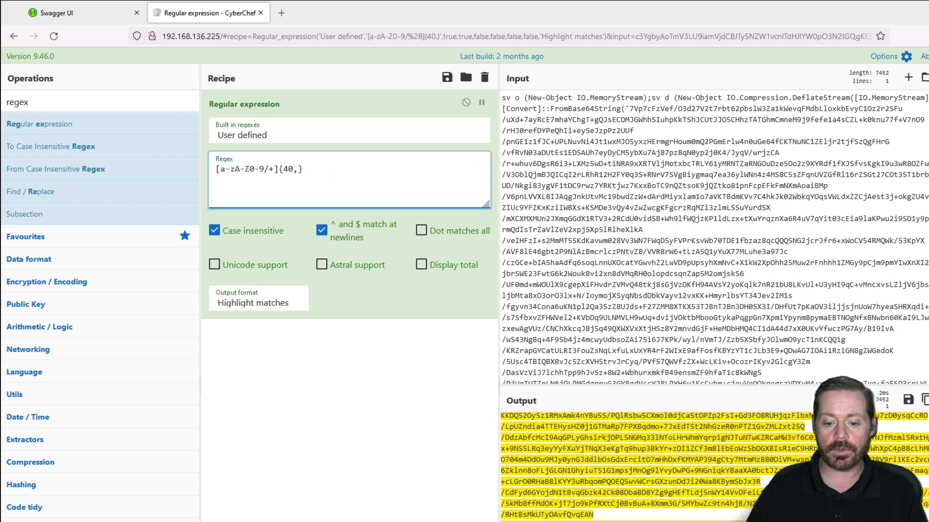
scroll(down, 3)
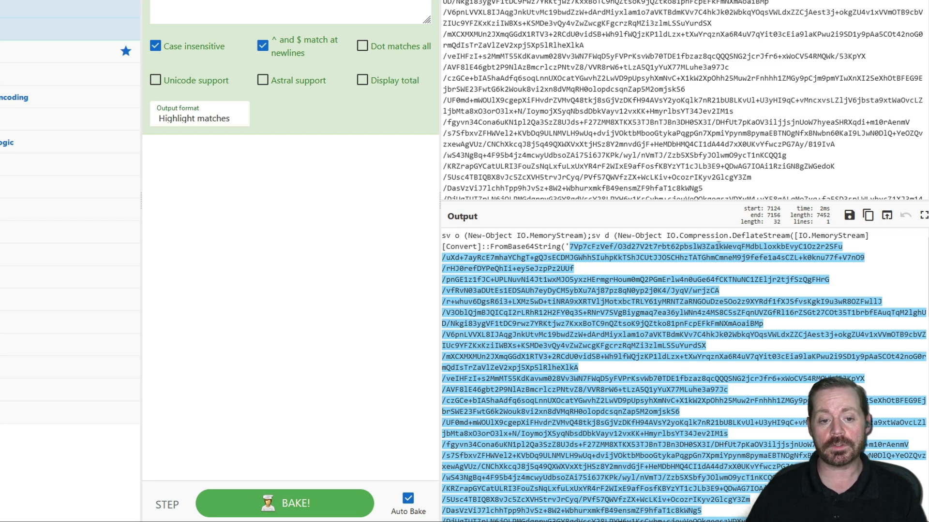
Step: Make the regex step output only the match, then add Remove null bytes after Raw Inflate
click(257, 299)
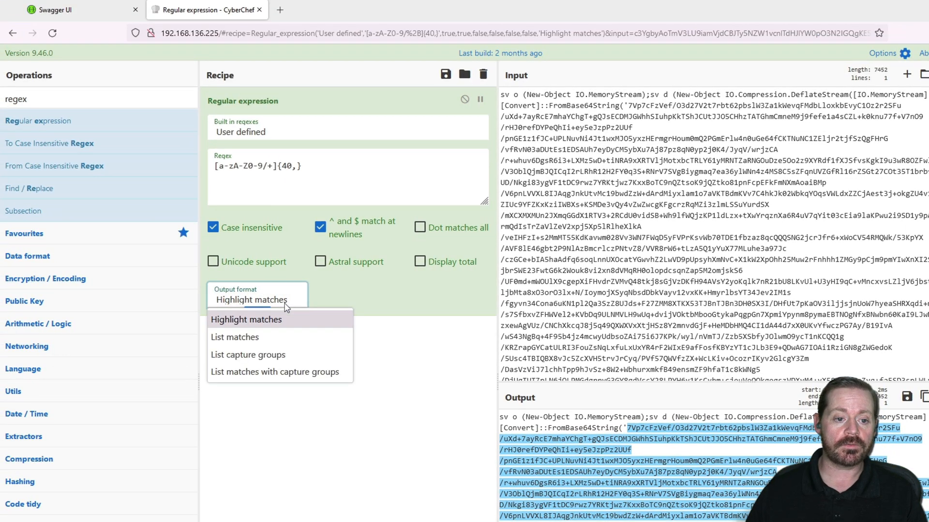
click(234, 336)
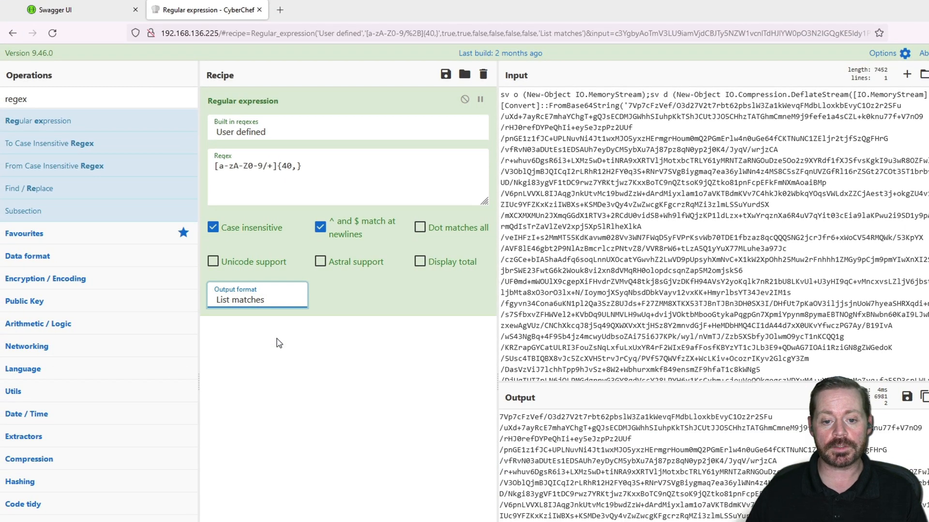
click(95, 98)
text(base64)
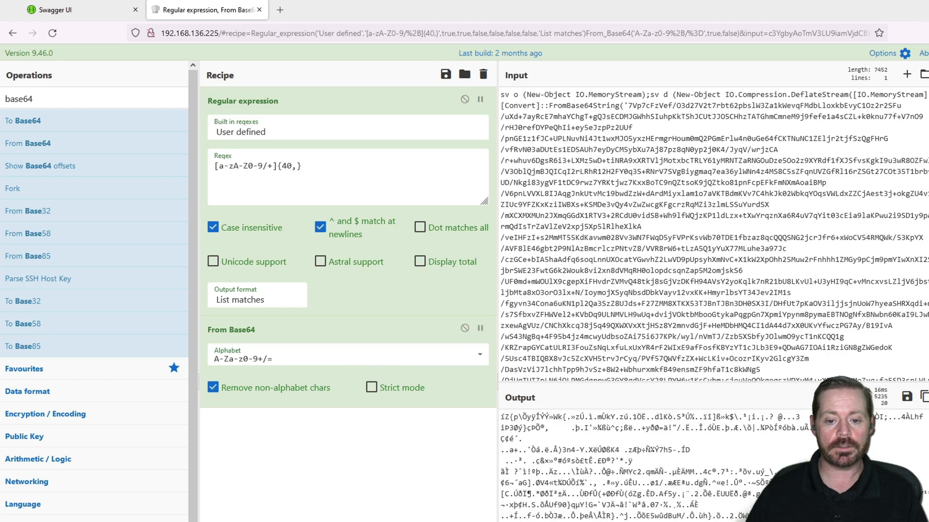
scroll(down, 3)
text(inflate)
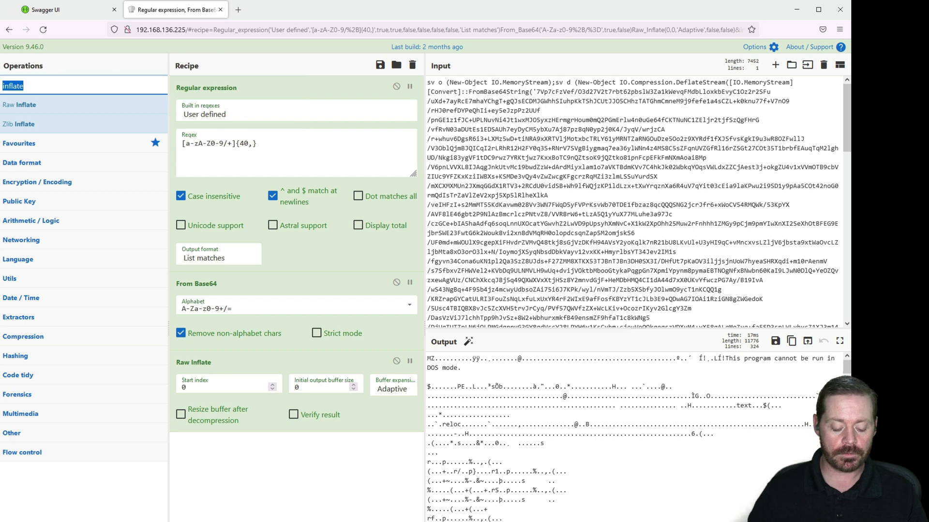
text(null)
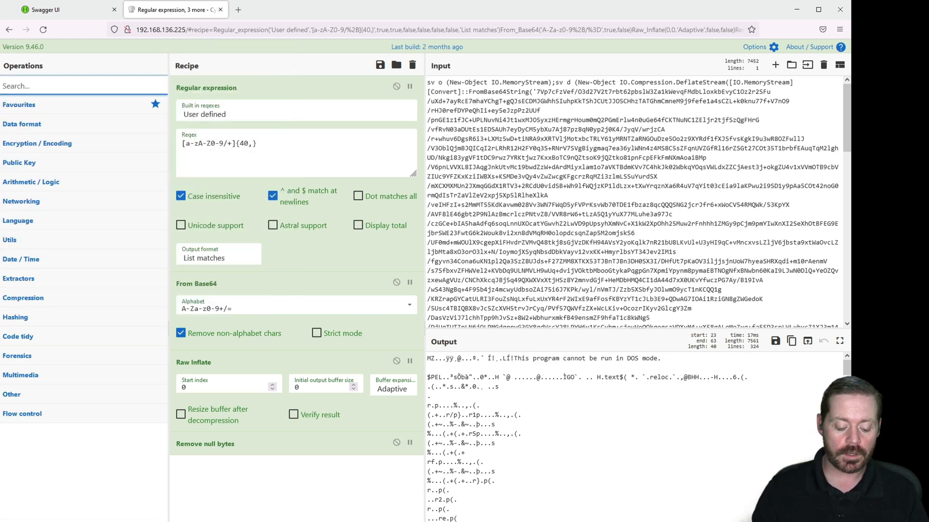
Step: Add Extract IP addresses to the recipe so the output lists 10.4.4.222
text(extract)
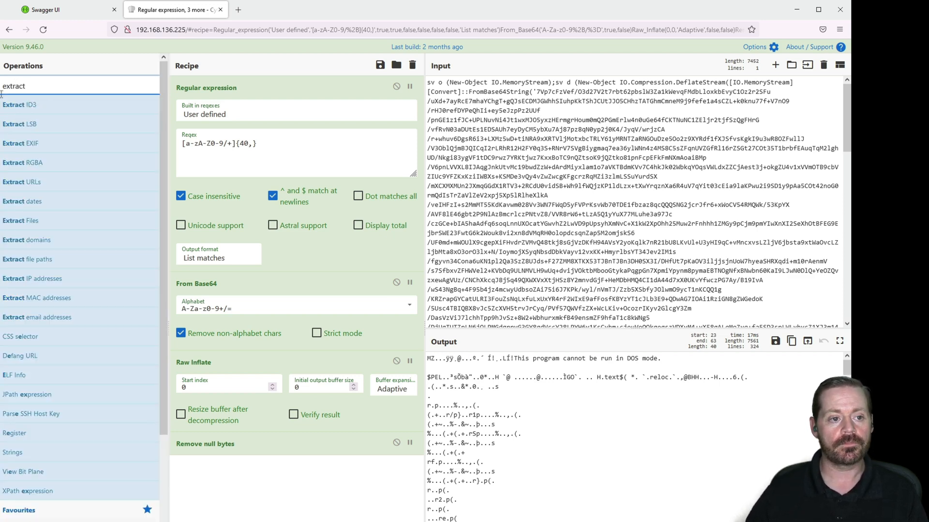
mouse_move(33, 278)
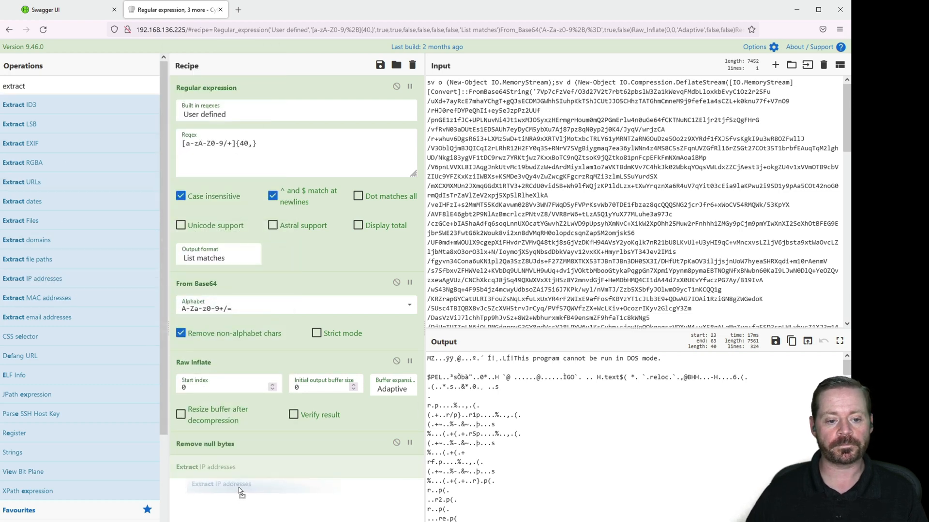
click(240, 483)
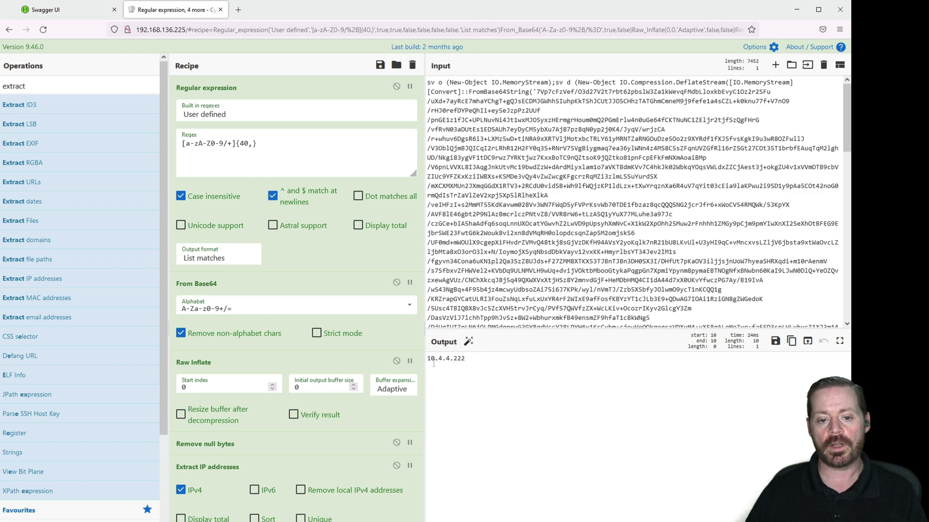
scroll(down, 3)
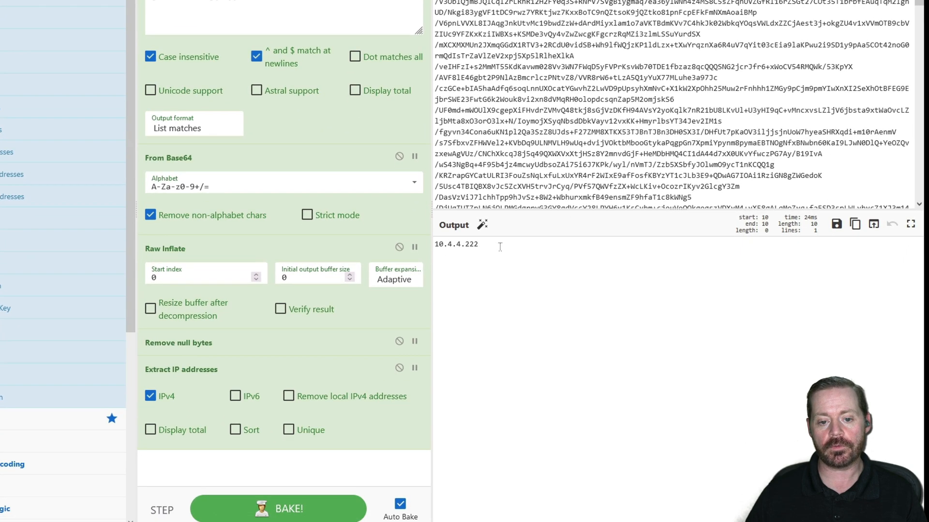
mouse_move(603, 262)
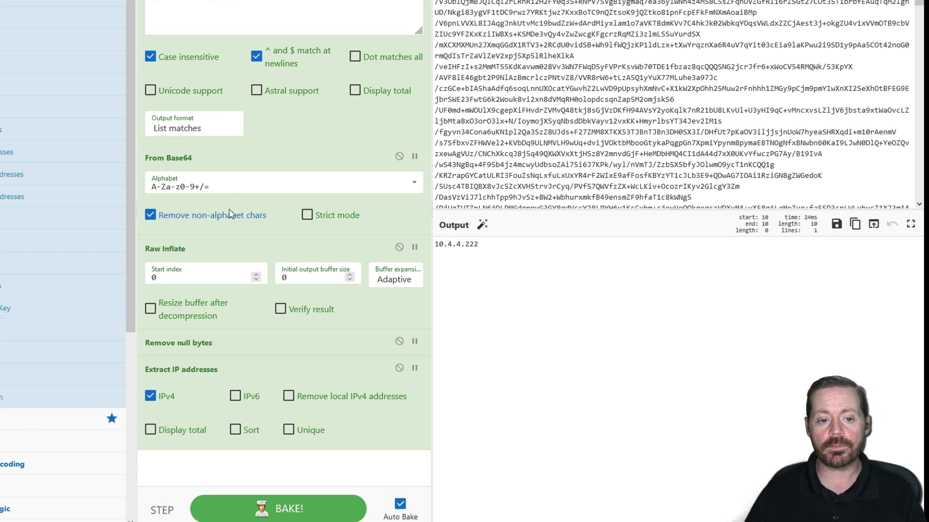
mouse_move(270, 444)
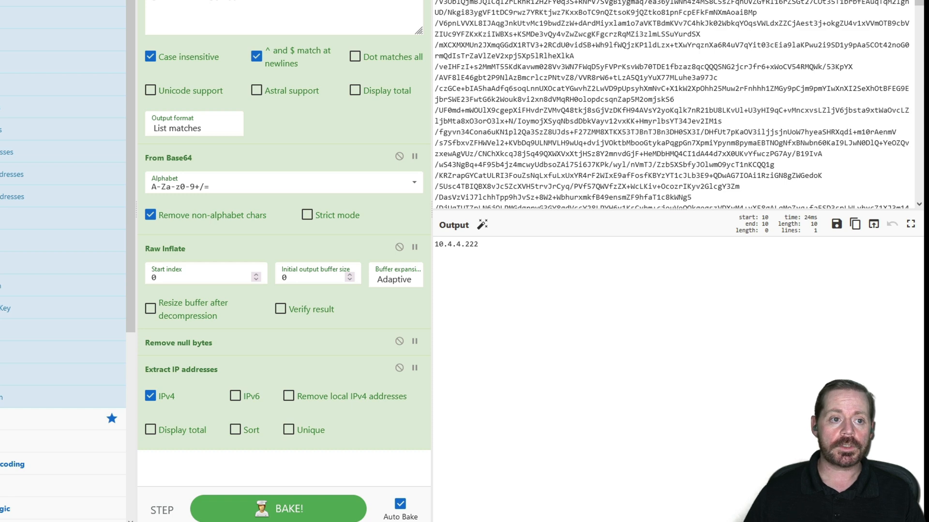
Step: Switch to the Swagger UI tab showing the POST /bake endpoint
click(67, 10)
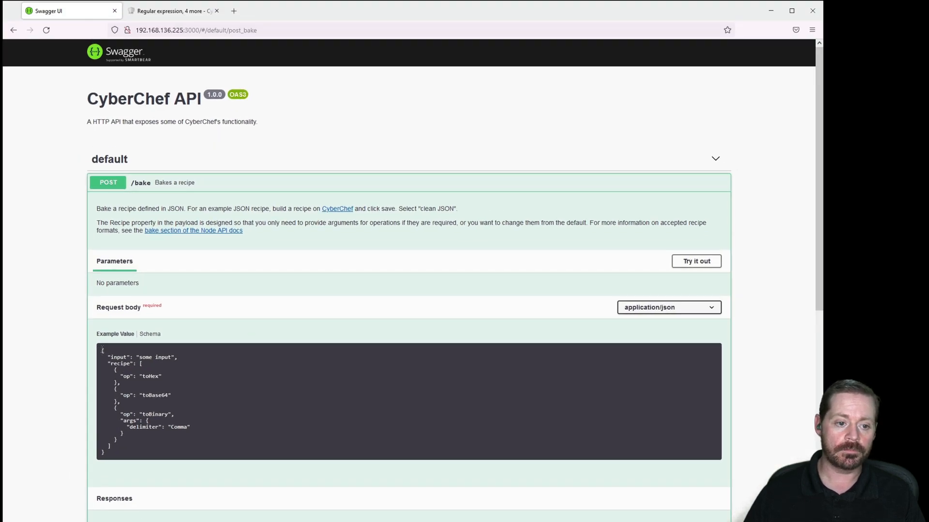
mouse_move(125, 320)
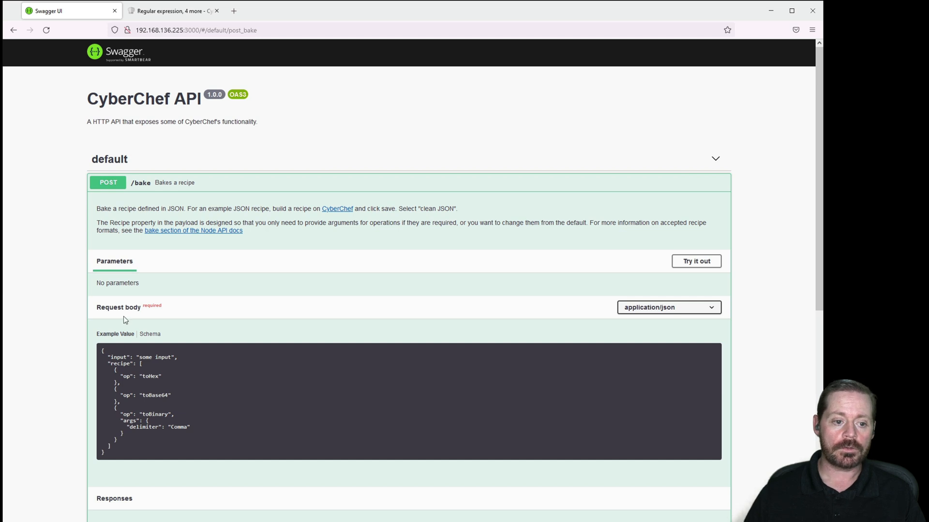
mouse_move(166, 314)
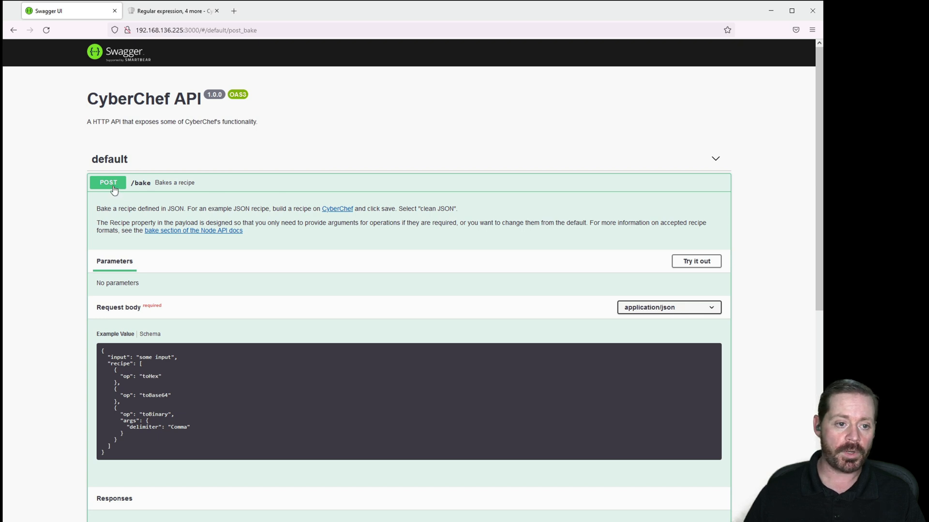
mouse_move(147, 191)
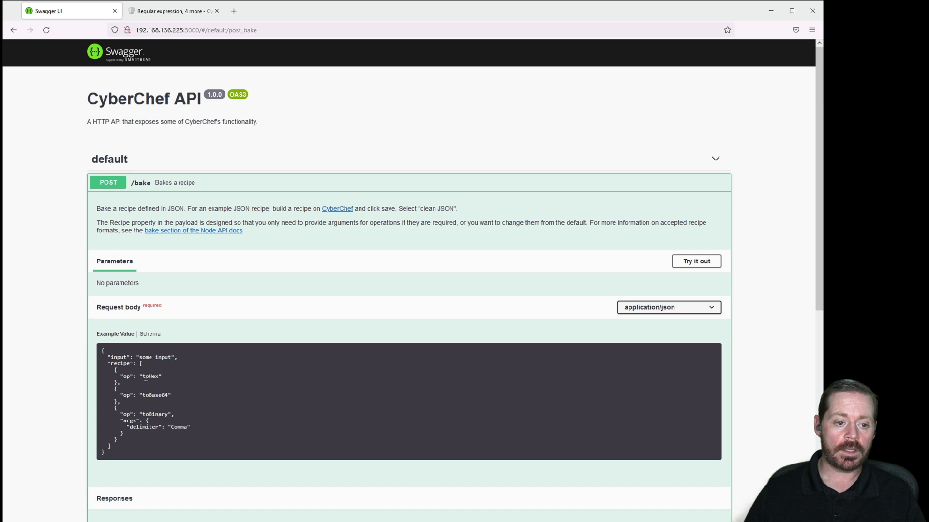
mouse_move(172, 413)
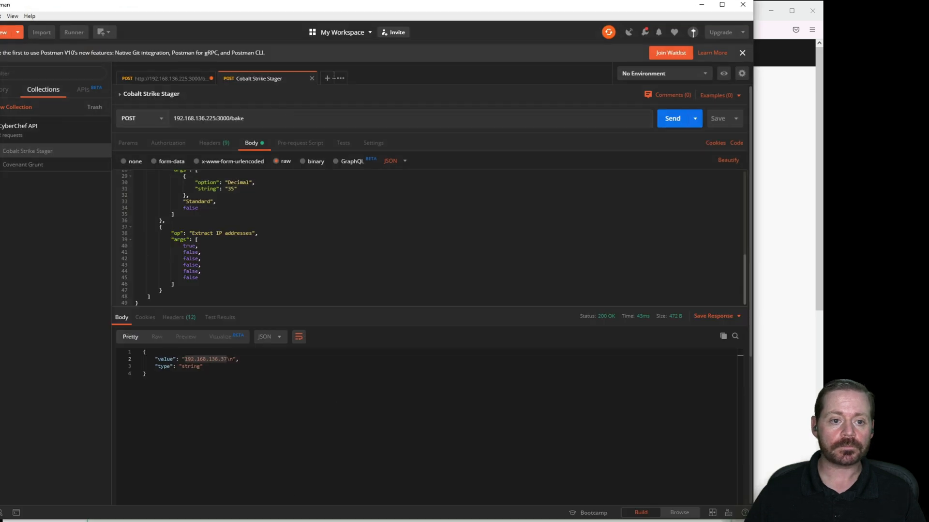
Step: Create a new POST request to 192.168.136.225:3000/bake
click(327, 77)
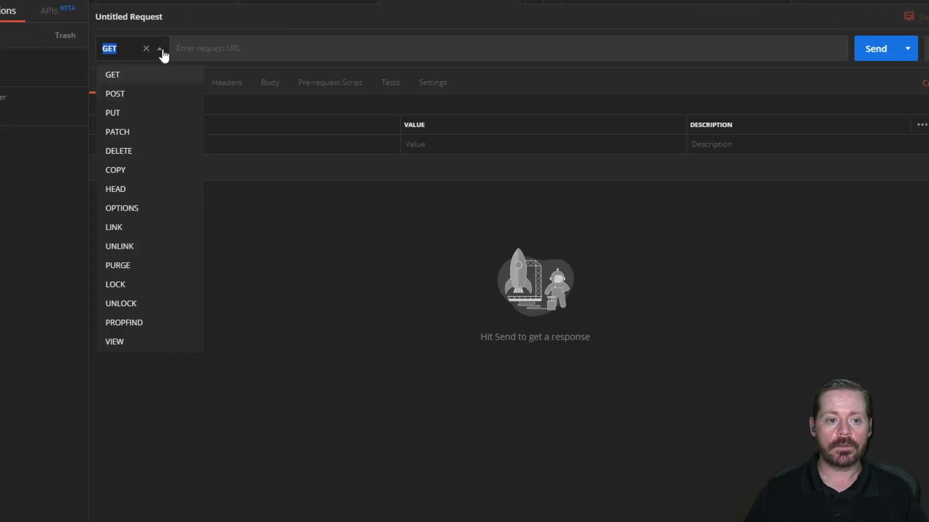
click(116, 94)
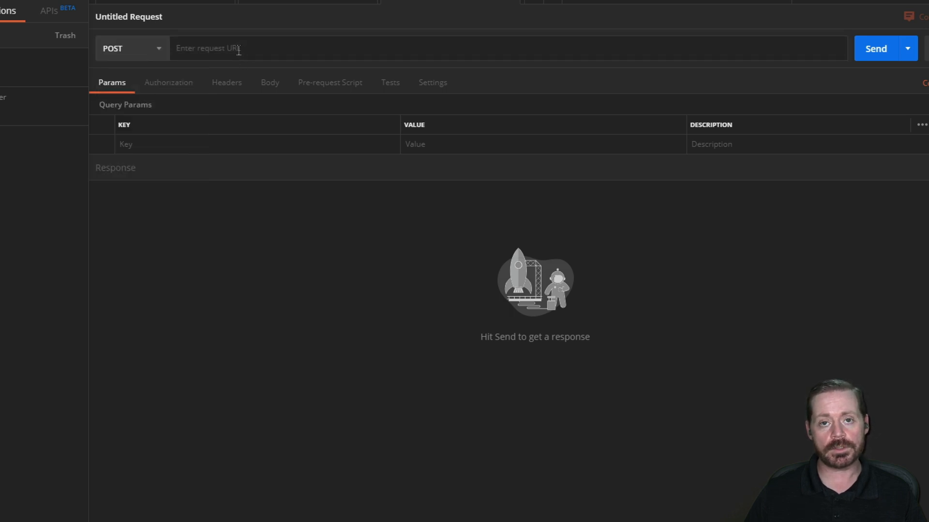
text(192)
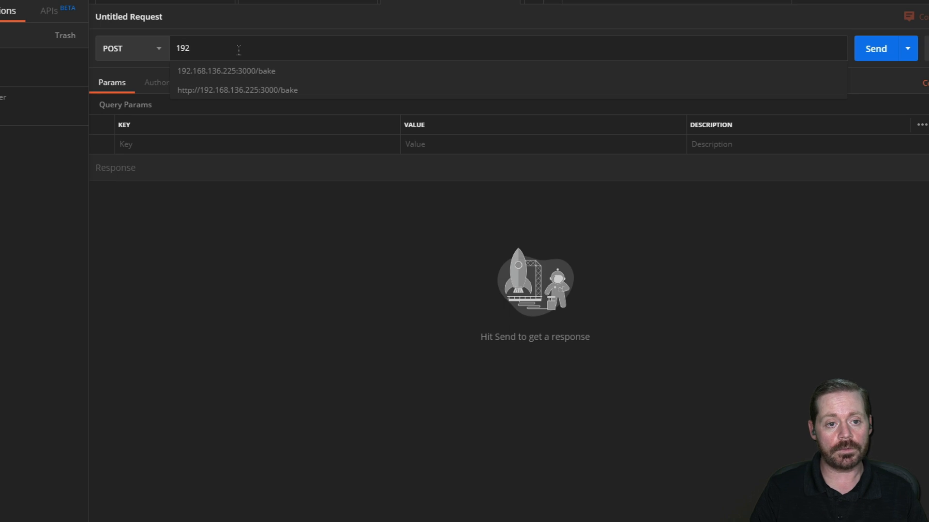
mouse_move(233, 81)
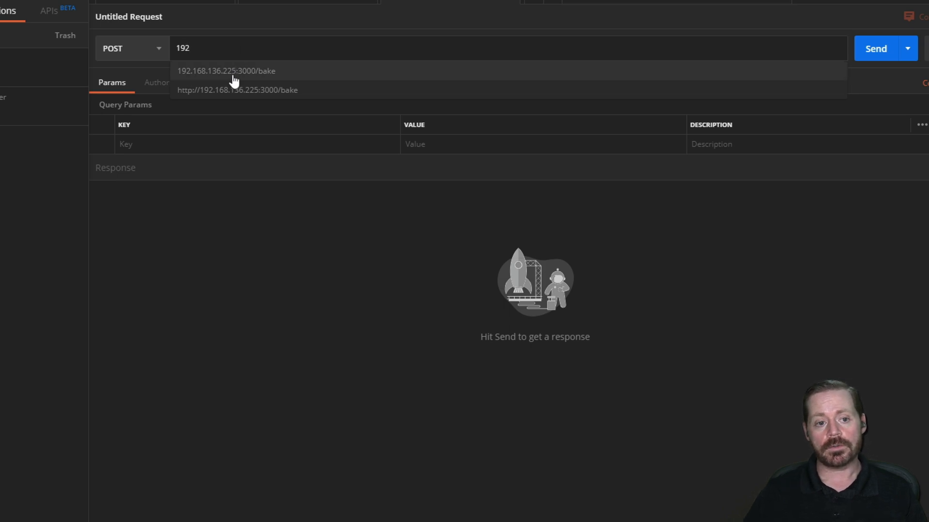
click(225, 71)
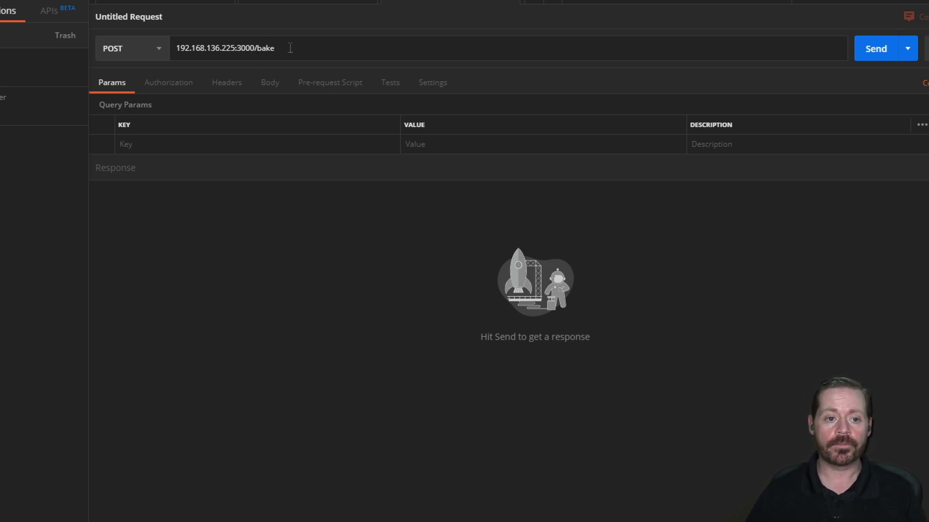
mouse_move(278, 90)
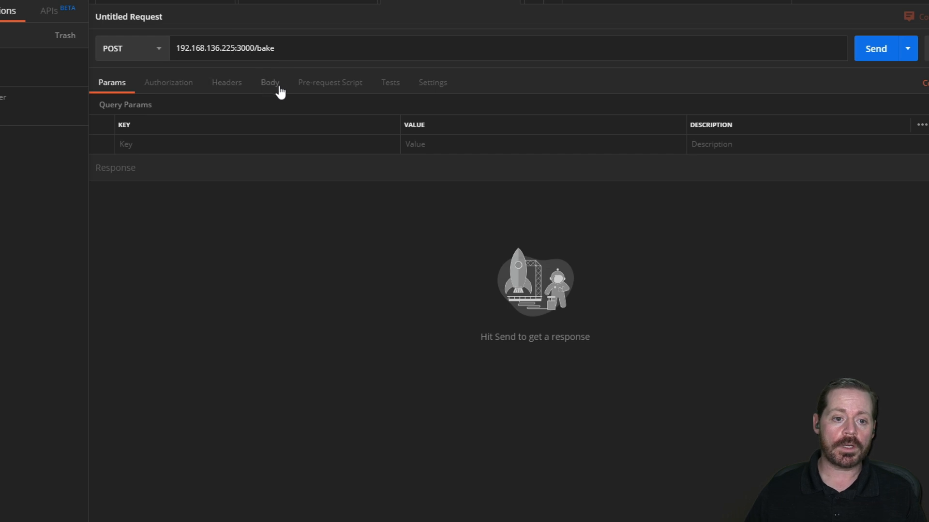
Step: Set the request body to raw with JSON format so Content-Type becomes application/json
click(270, 82)
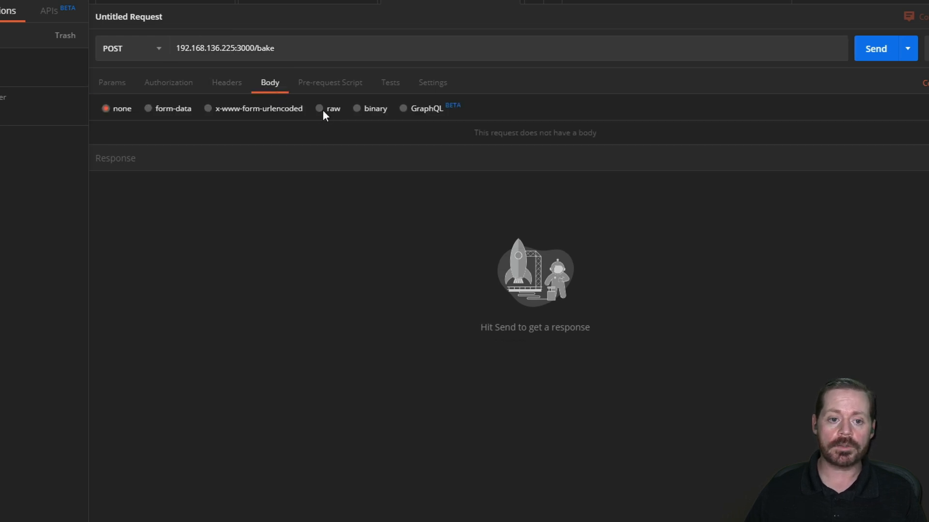
click(328, 108)
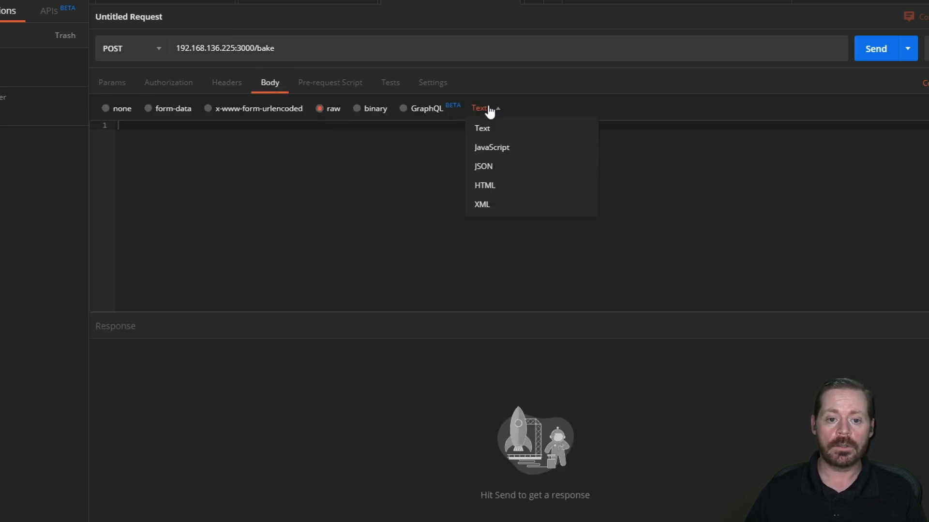
click(483, 165)
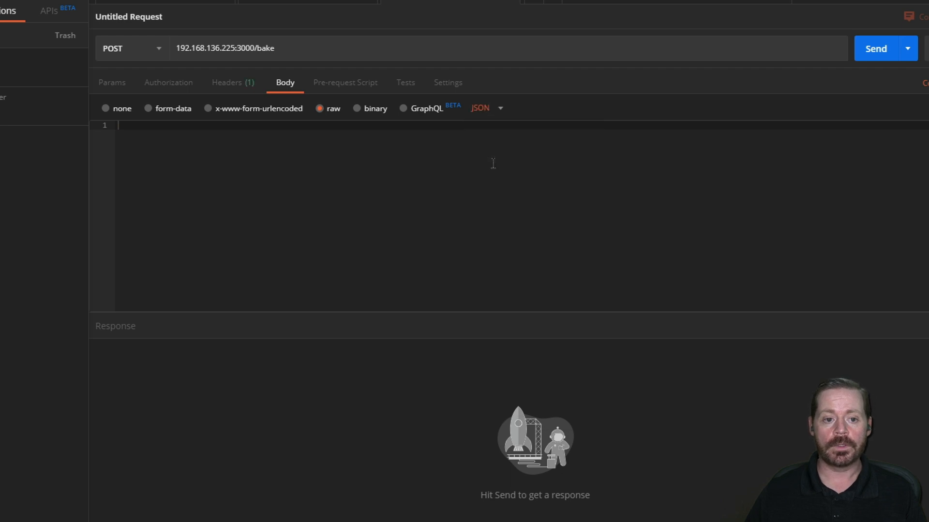
click(226, 82)
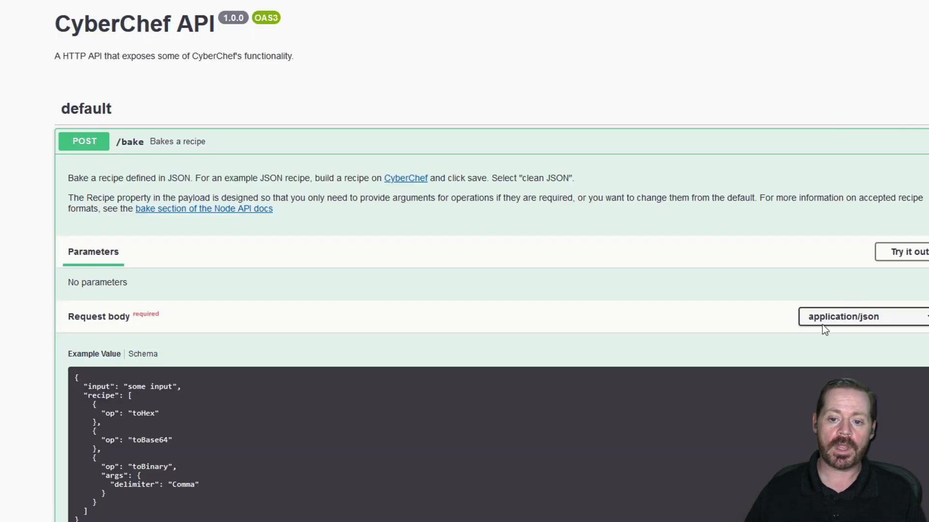
mouse_move(883, 323)
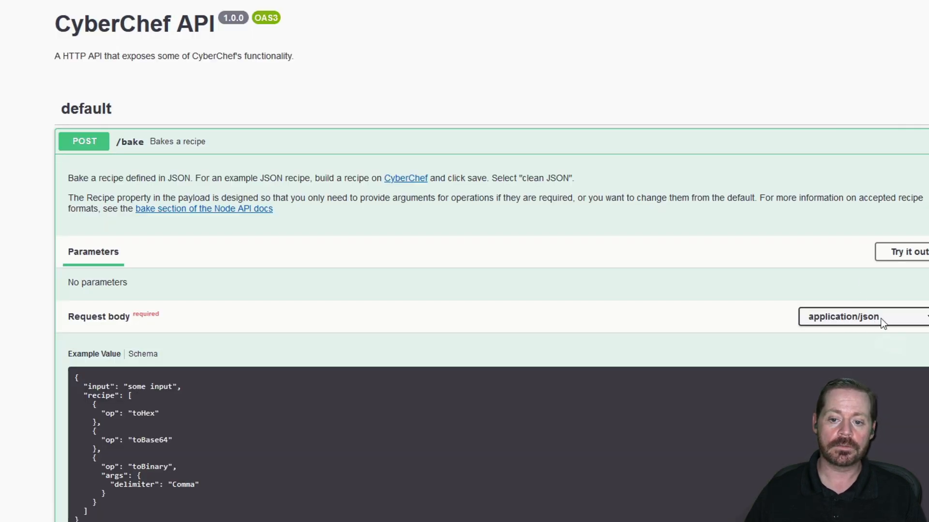
mouse_move(84, 142)
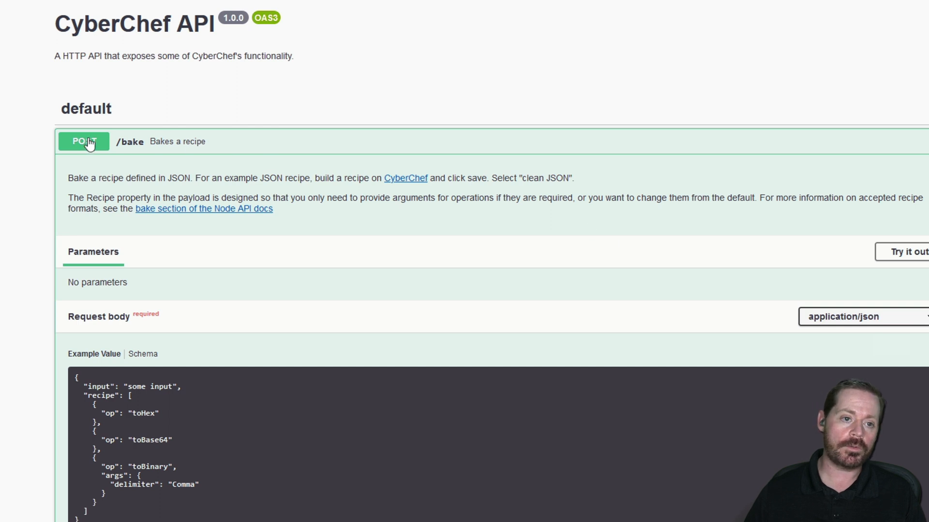
mouse_move(845, 300)
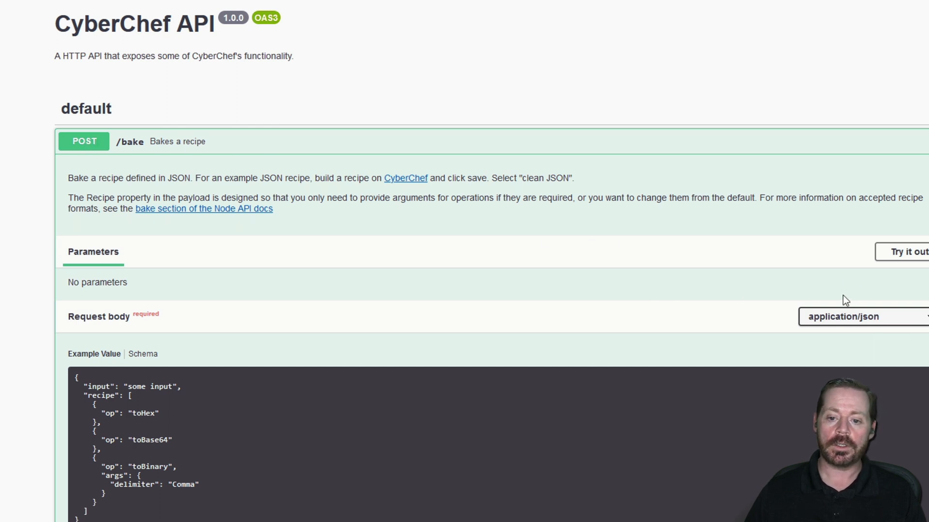
mouse_move(487, 357)
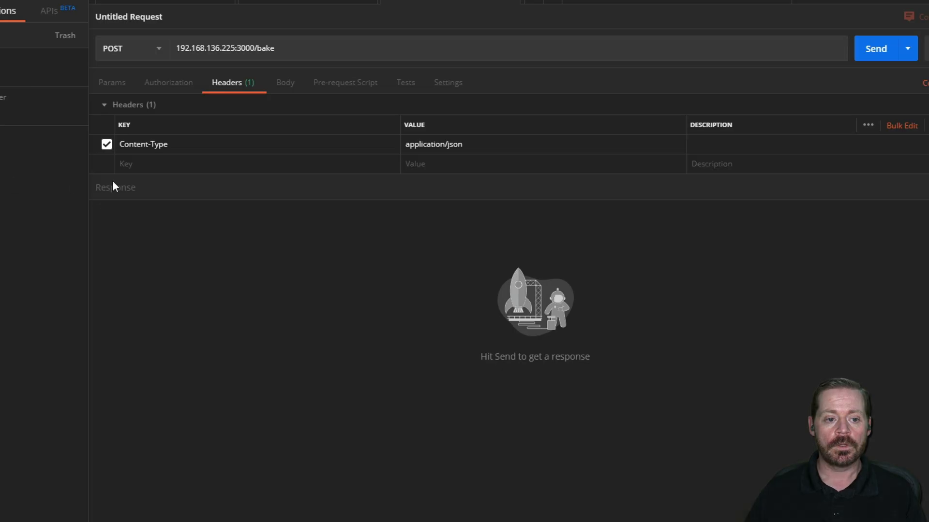
Step: Write a JSON body skeleton with empty "input" and "recipe" keys
click(284, 82)
text({)
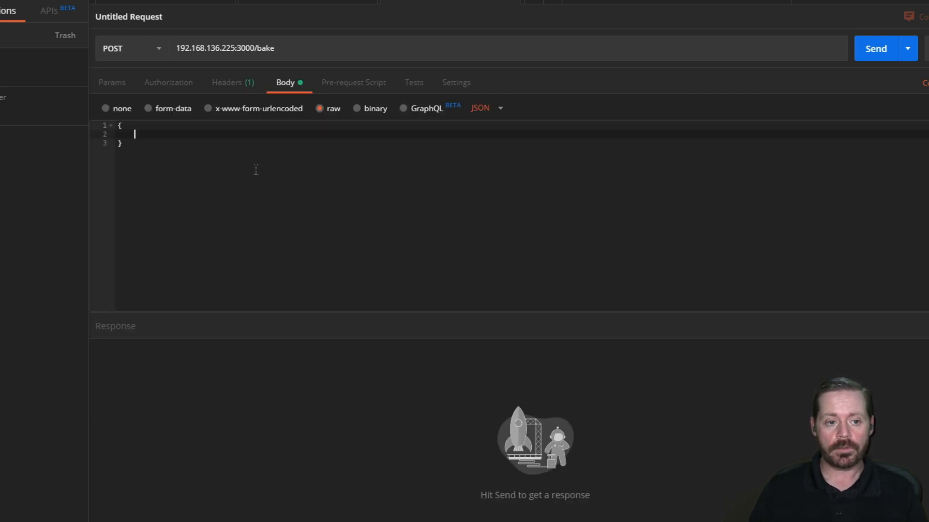
text(input:)
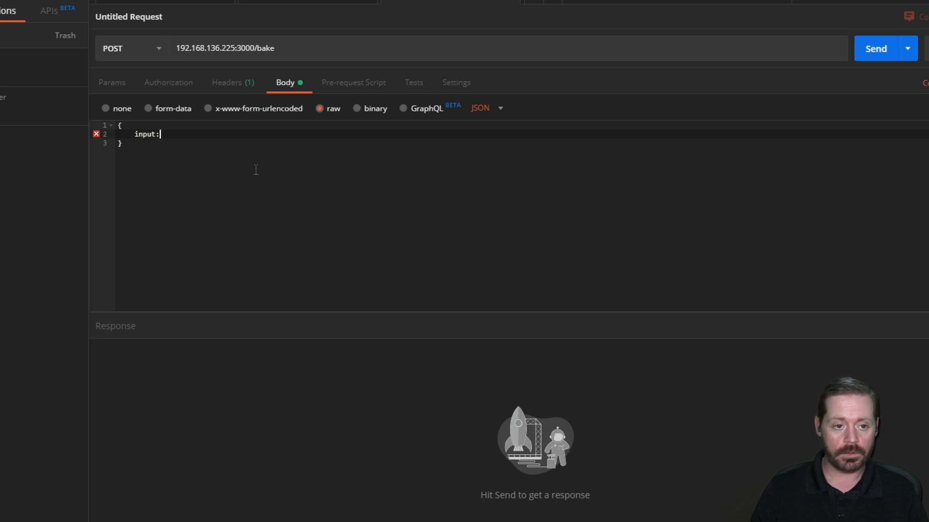
text(")
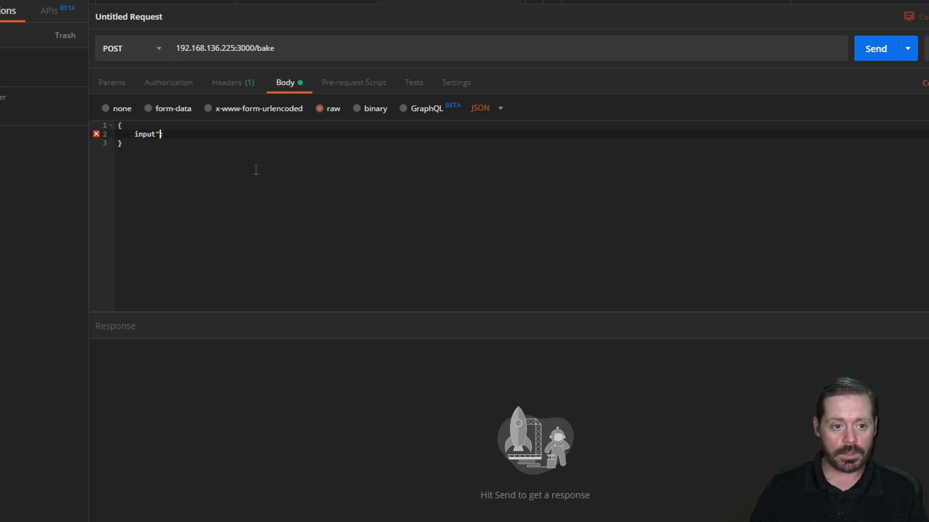
text(:)
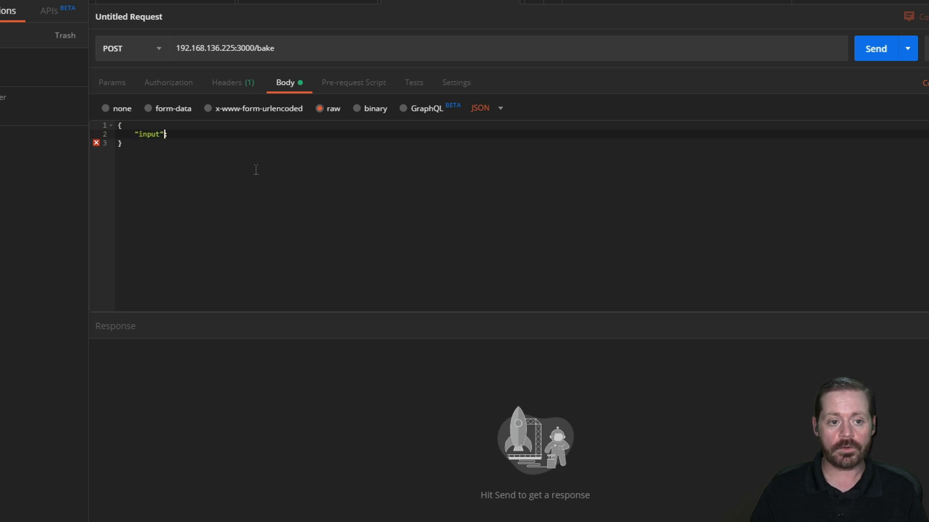
text(:)
text("recip)
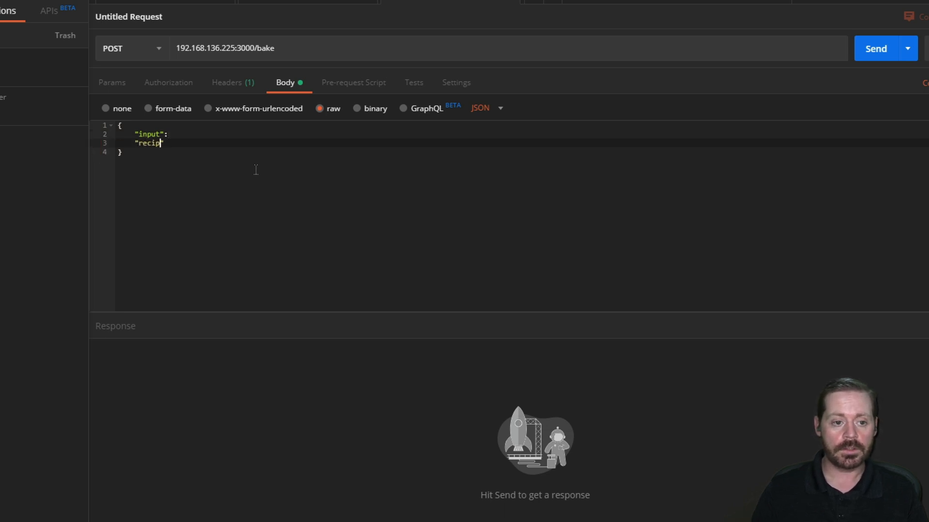
text(e)
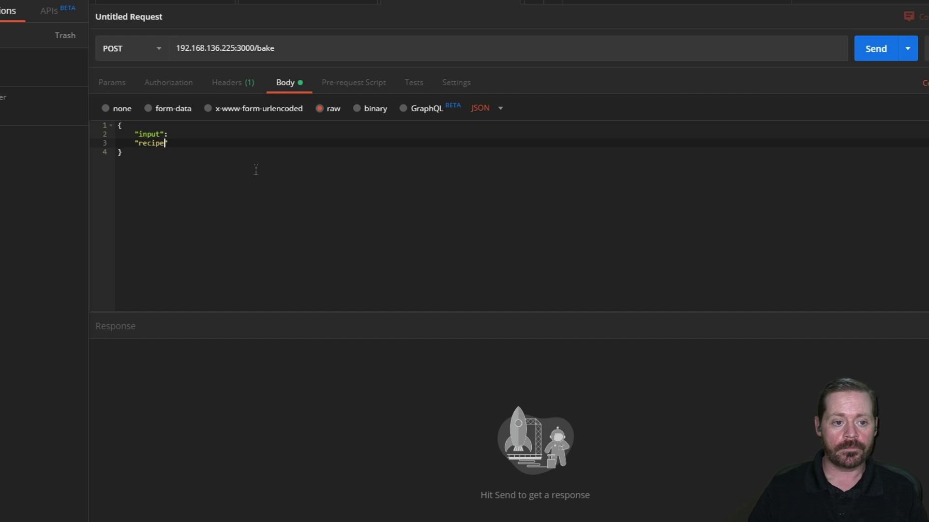
text(")
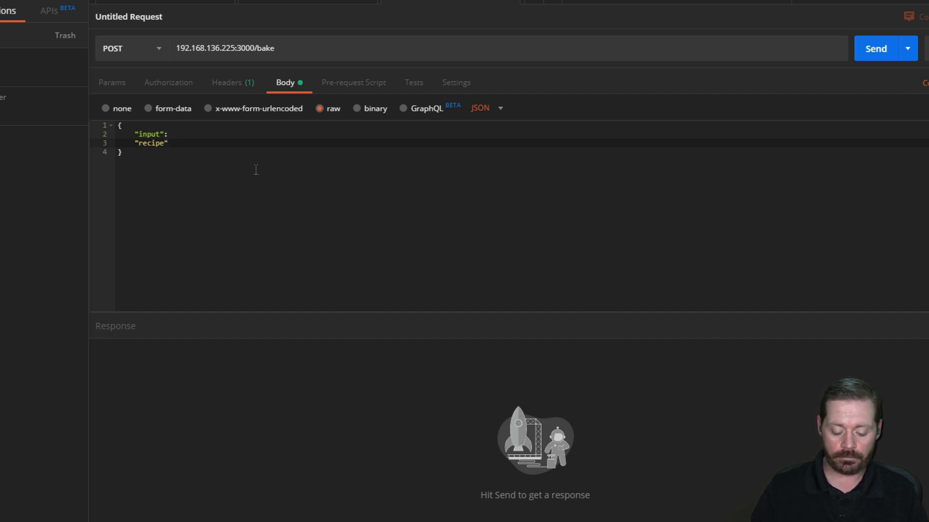
text(:)
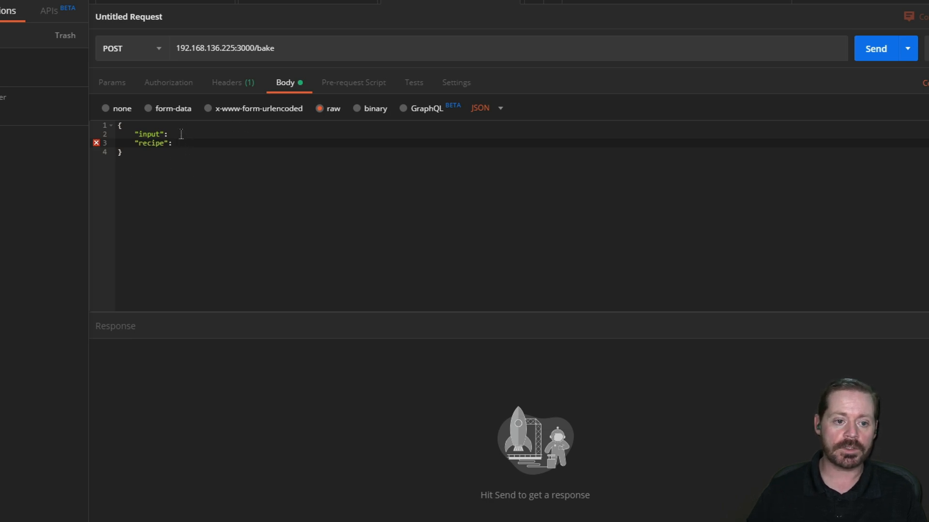
mouse_move(95, 144)
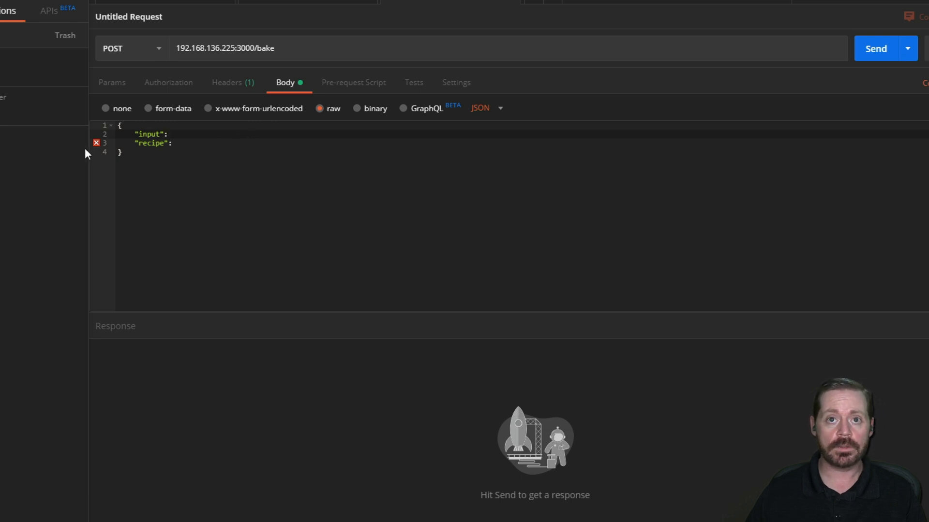
mouse_move(213, 159)
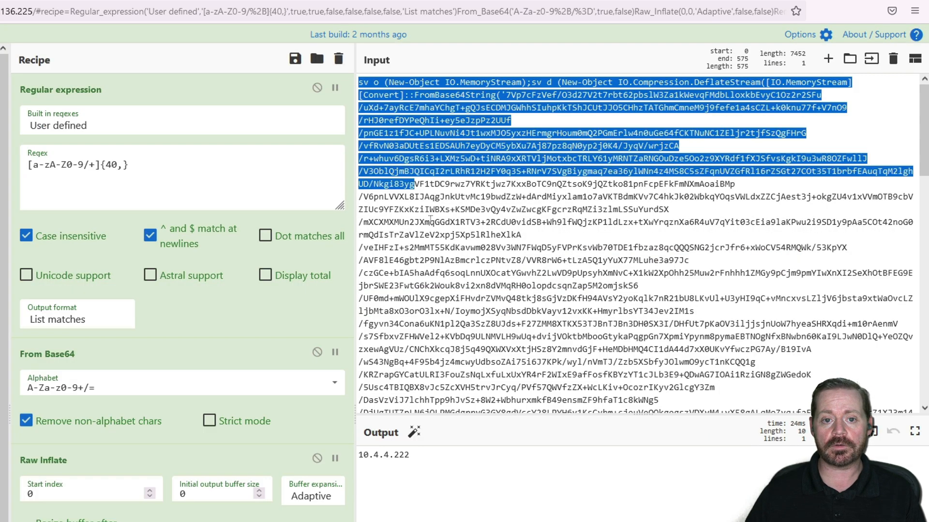
Step: Copy the full encoded PowerShell command from CyberChef's Input pane
scroll(down, 3)
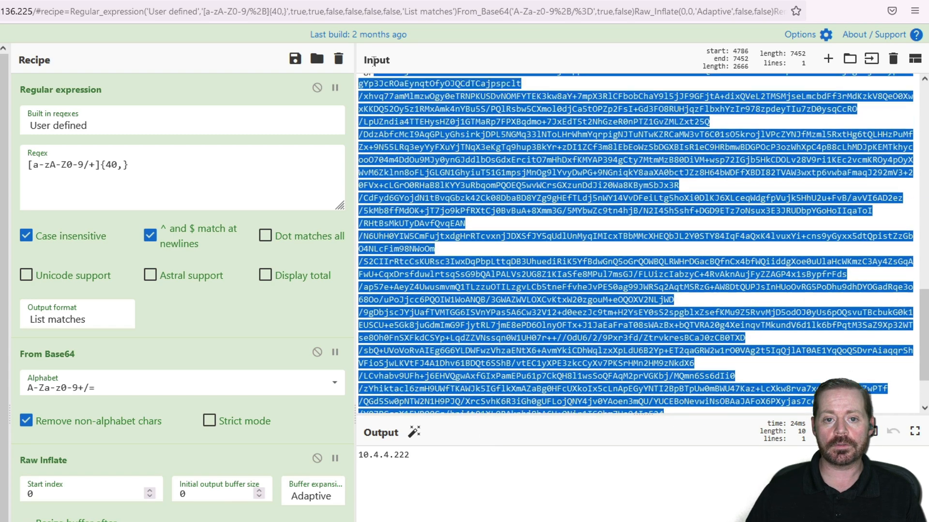
scroll(up, 3)
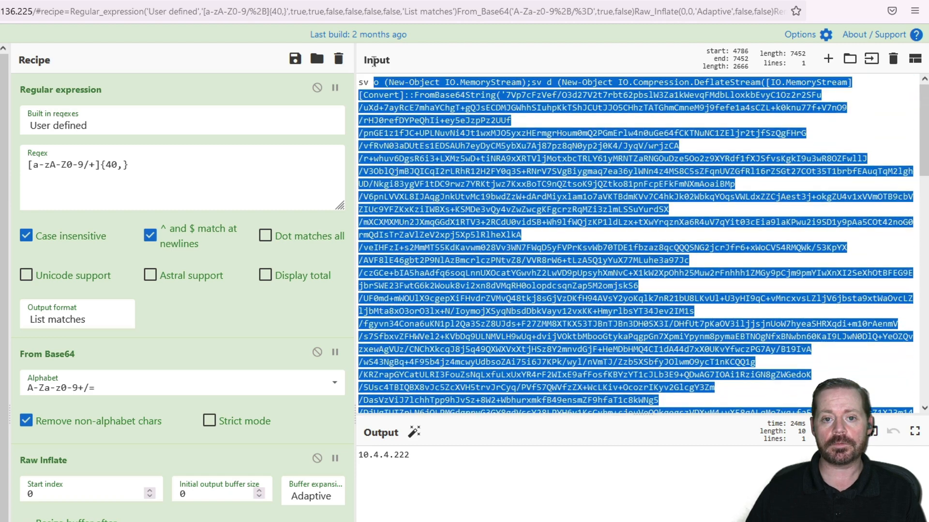
right_click(402, 130)
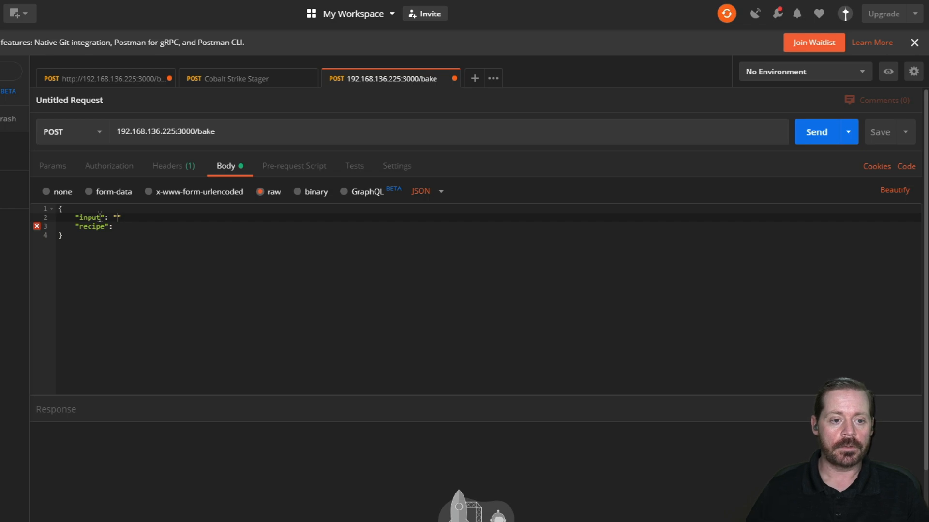
Step: Paste the encoded PowerShell as the "input" value and add the comma before "recipe"
right_click(118, 218)
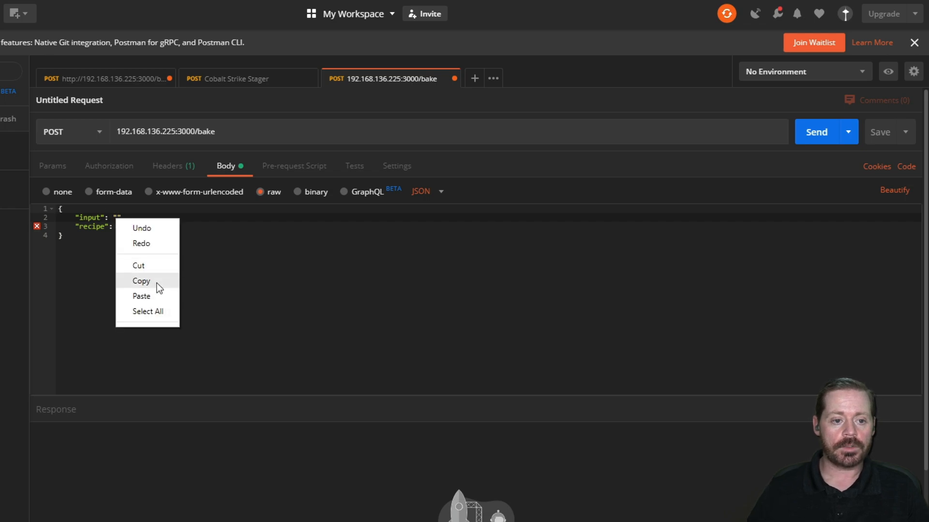
click(141, 296)
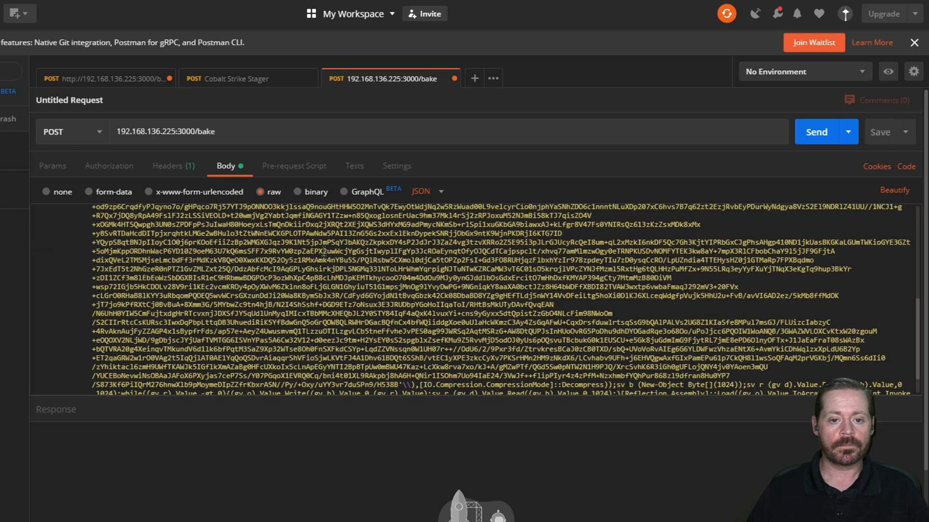
click(894, 190)
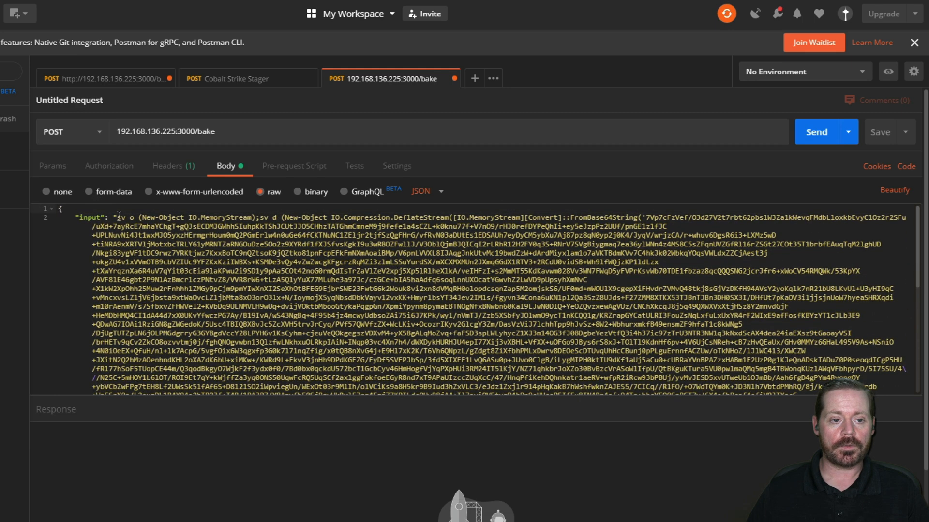
scroll(down, 3)
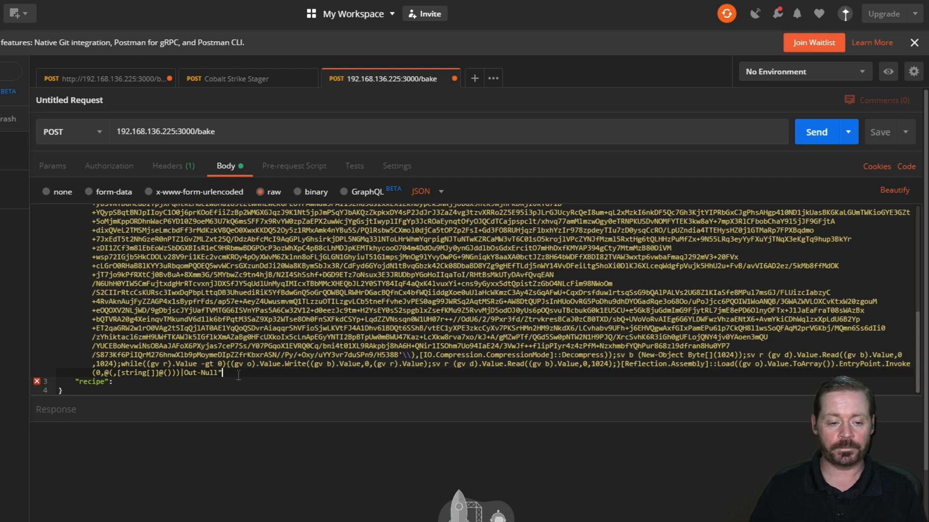
text(,)
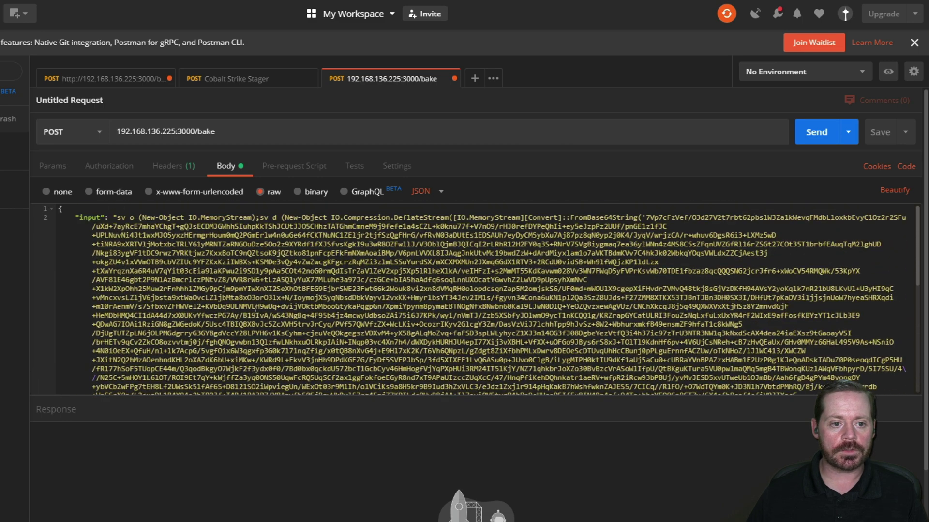
scroll(down, 3)
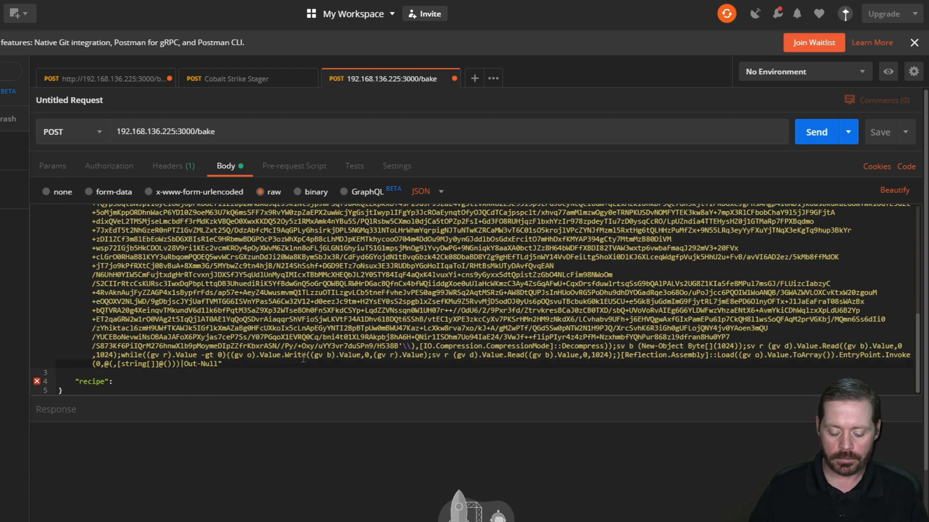
text(,)
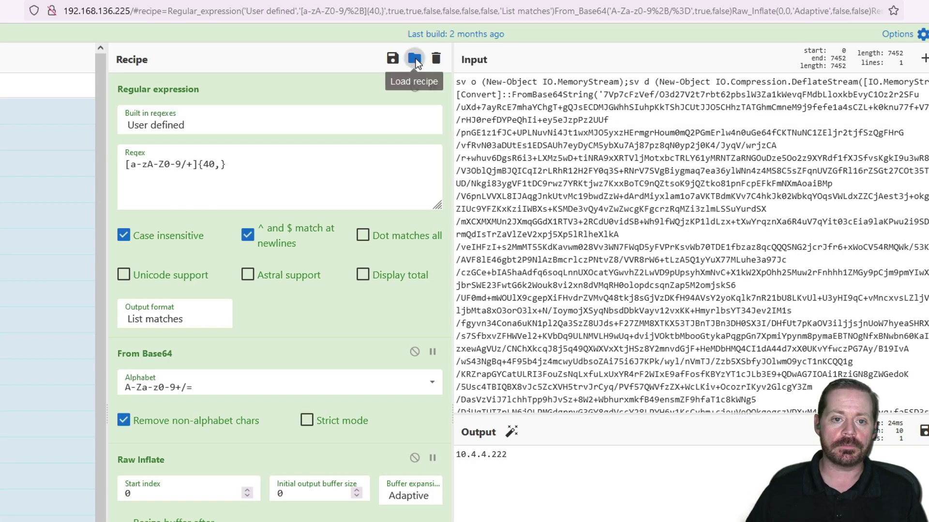
Step: Export the CyberChef recipe as Clean JSON and select its text for copying
click(414, 59)
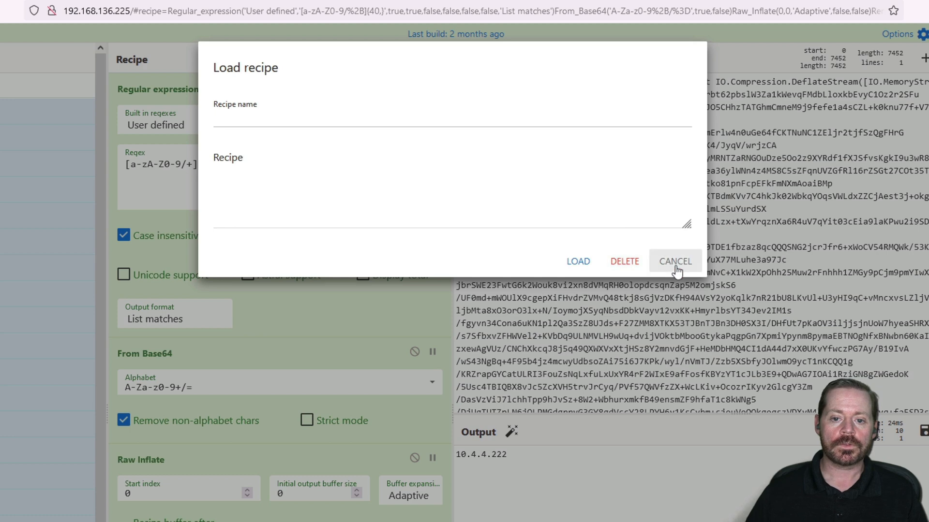
click(674, 262)
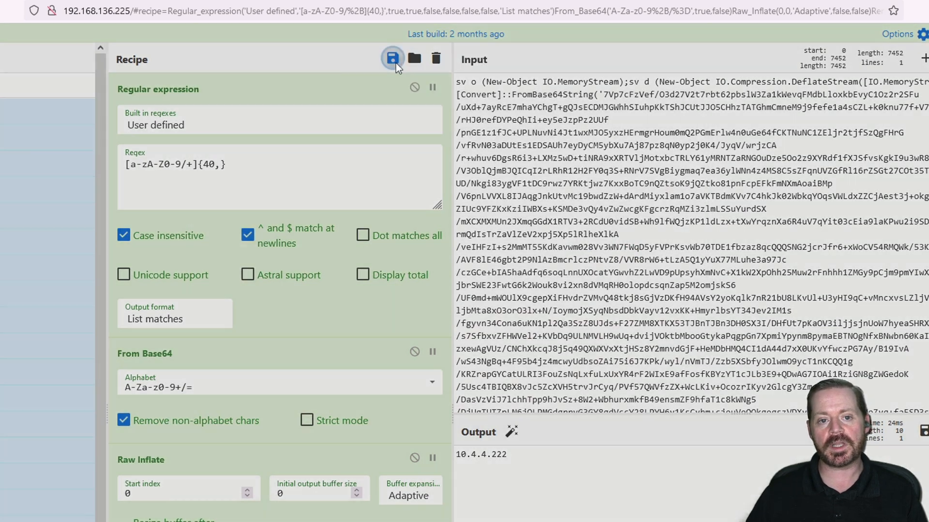
click(392, 58)
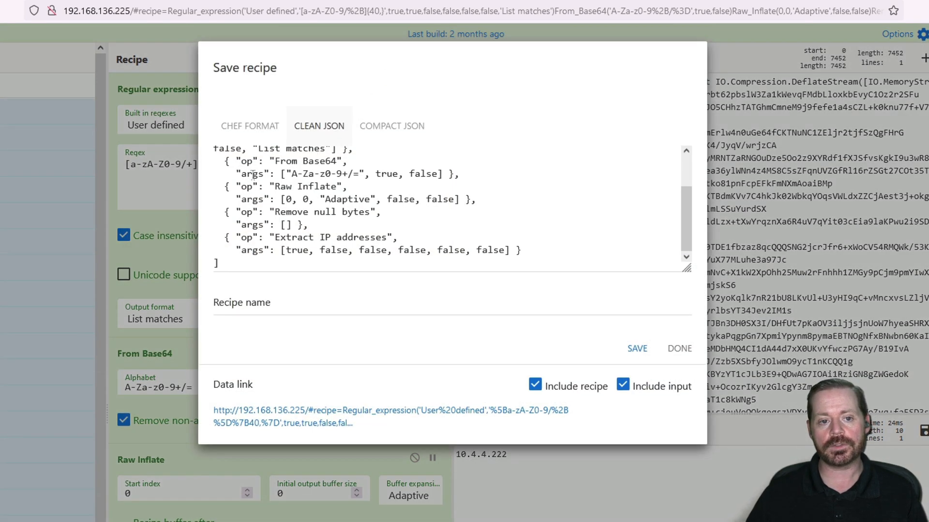
scroll(up, 3)
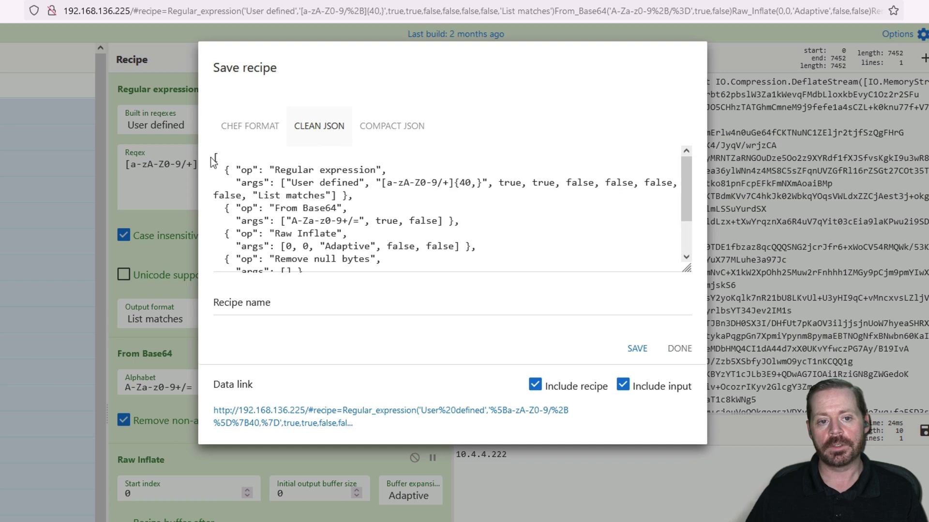
click(415, 207)
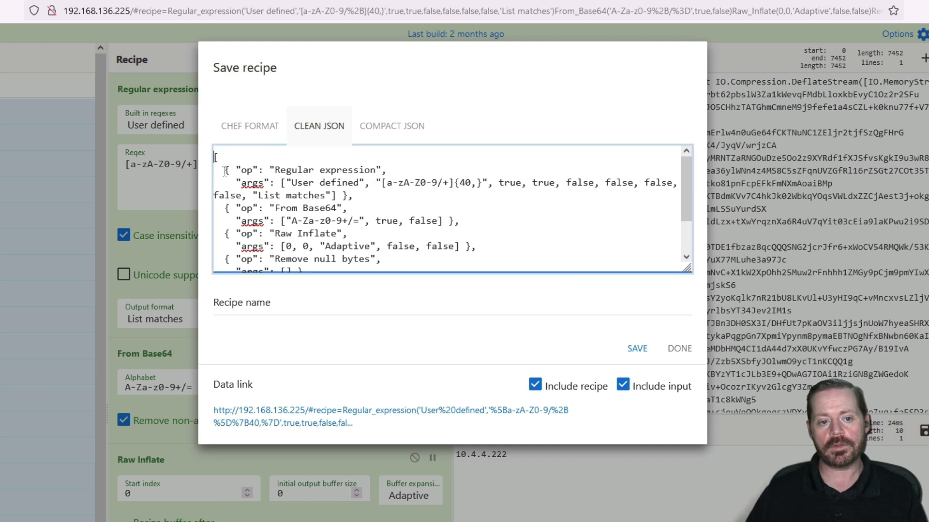
key(ctrl+a)
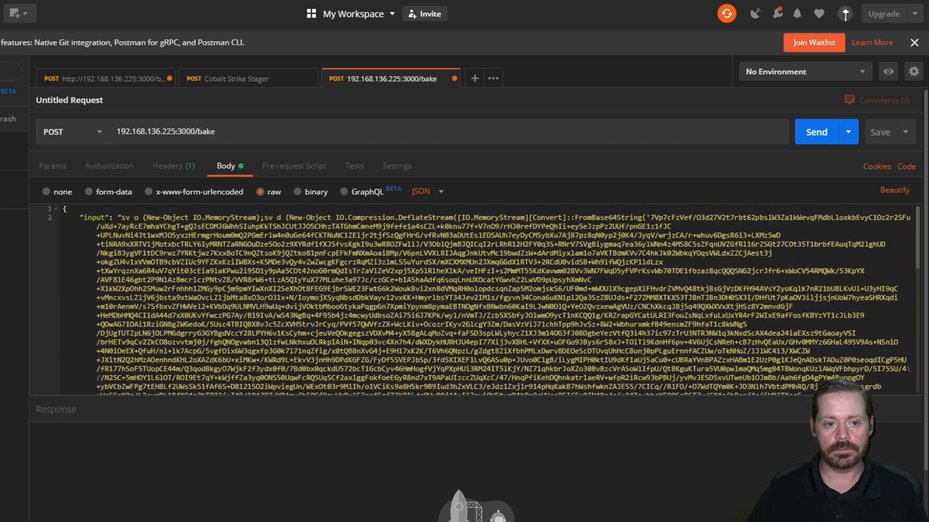
scroll(down, 3)
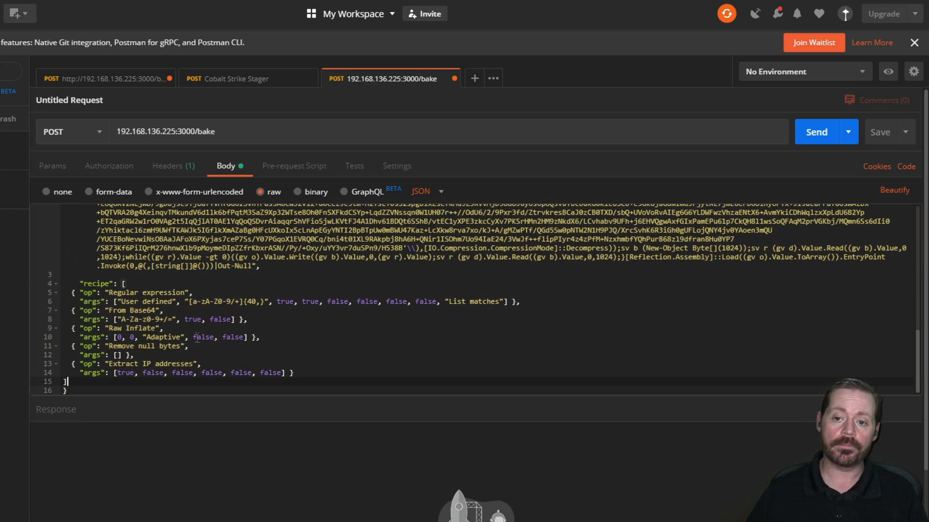
click(895, 190)
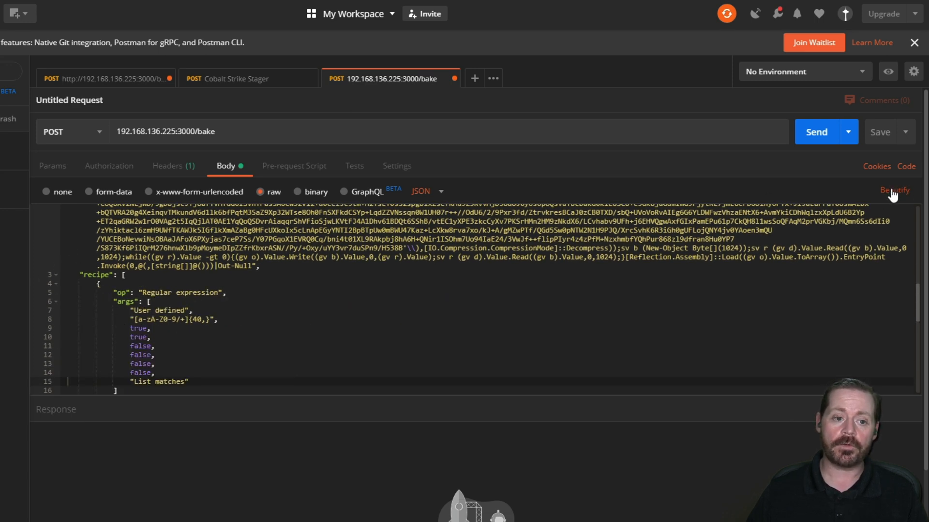
scroll(down, 3)
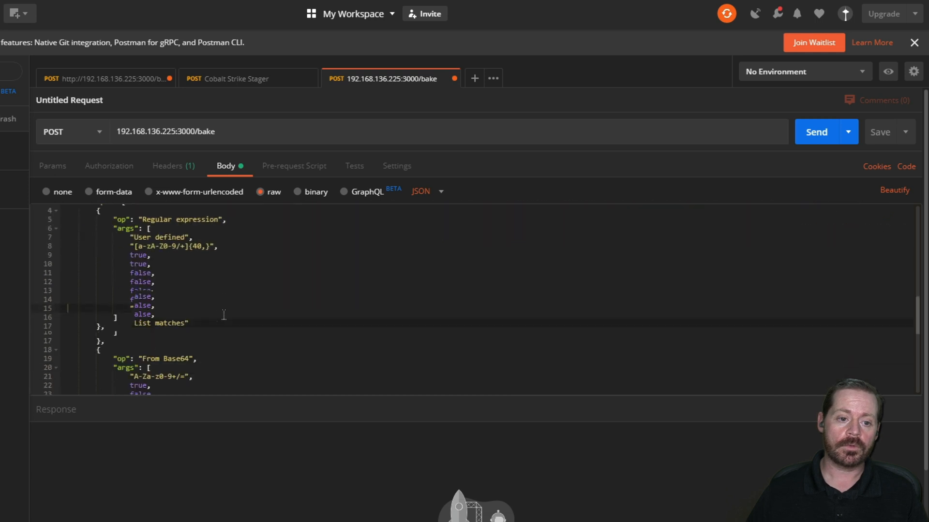
scroll(down, 3)
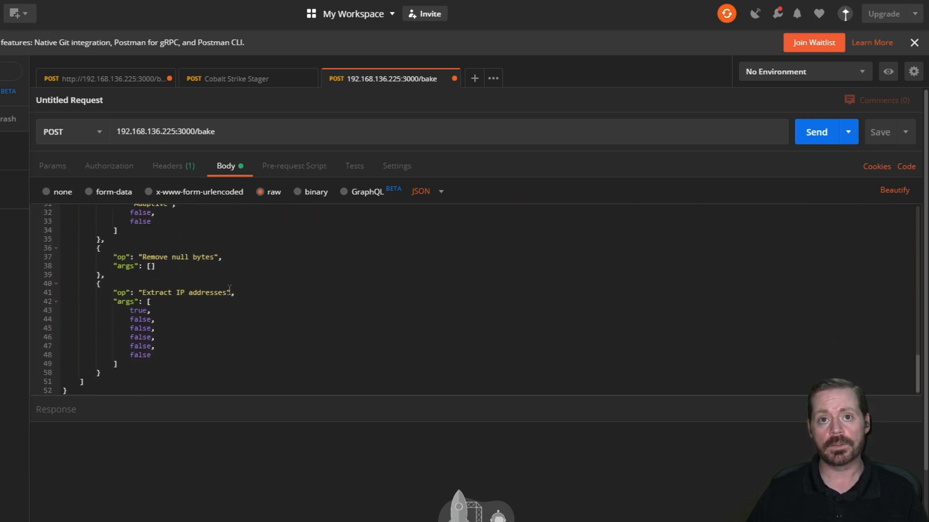
scroll(up, 3)
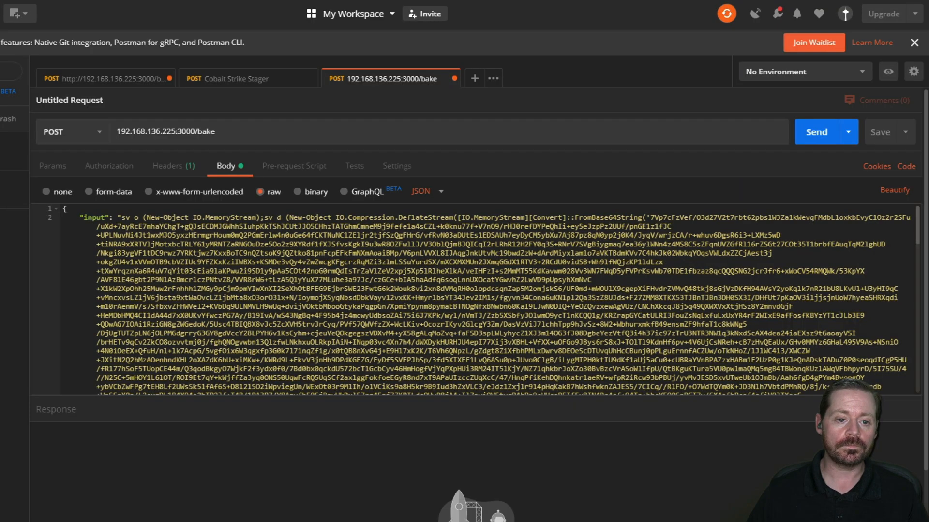
scroll(down, 3)
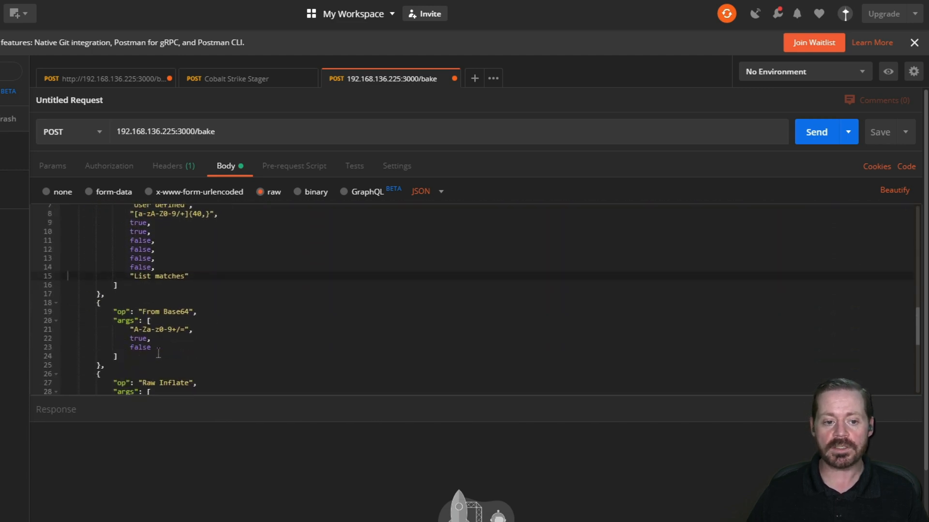
scroll(down, 3)
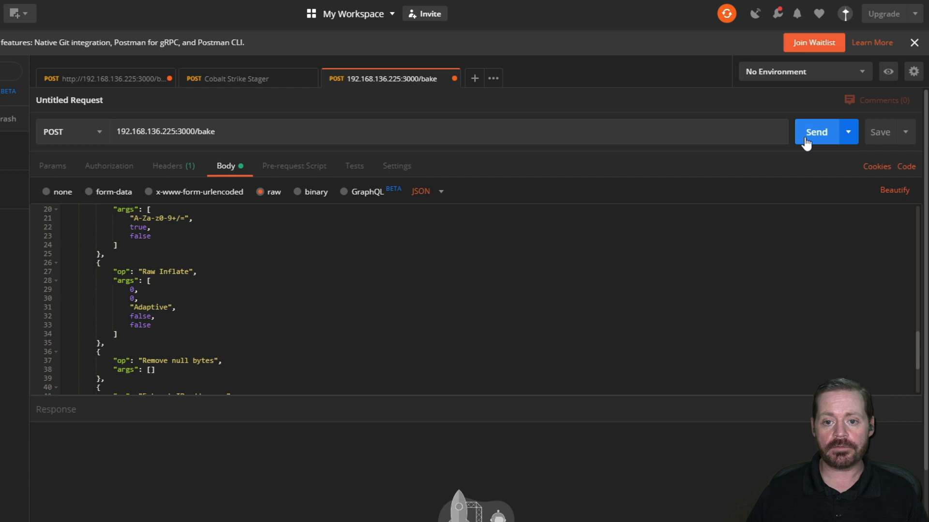
Step: Send the bake request to get the extracted address 10.4.4.222 with 200 OK
click(815, 131)
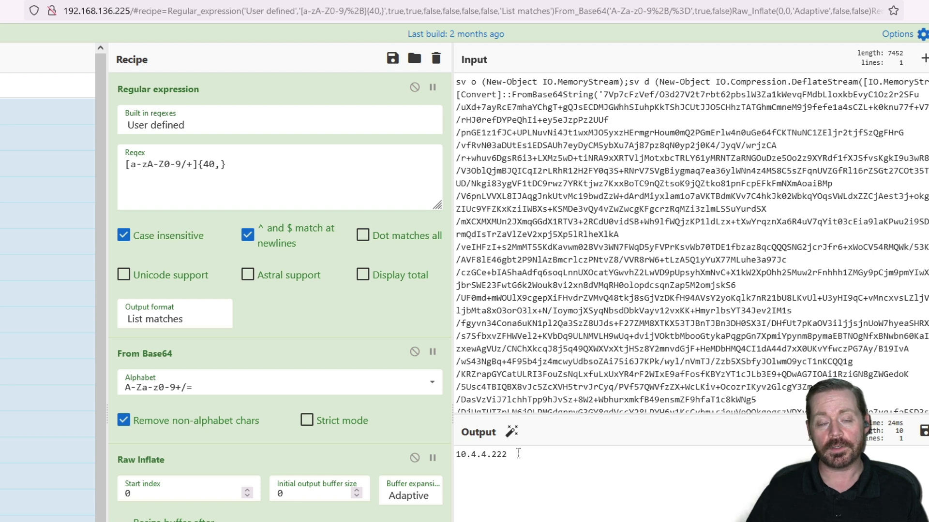
mouse_move(154, 366)
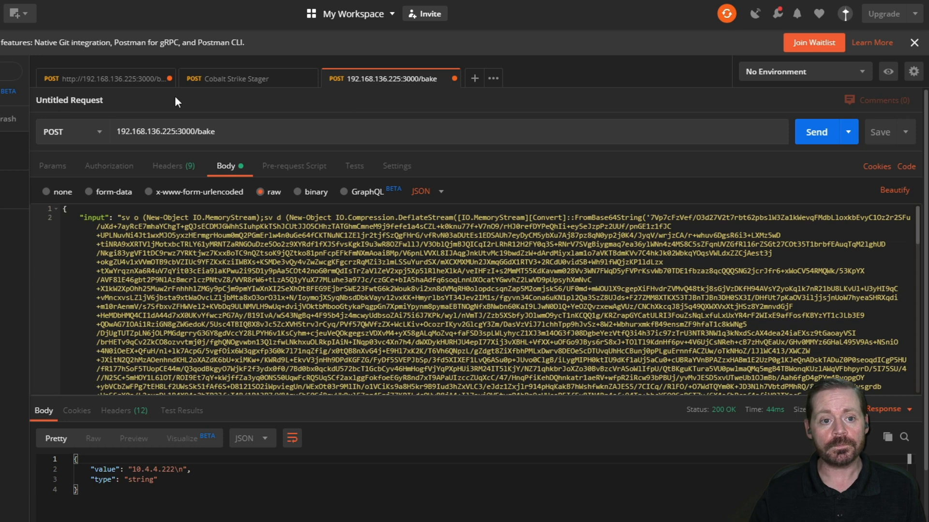
Step: Send the Cobalt Strike Stager request, compare Raw and Pretty views, and resend for 192.168.136.37
click(237, 78)
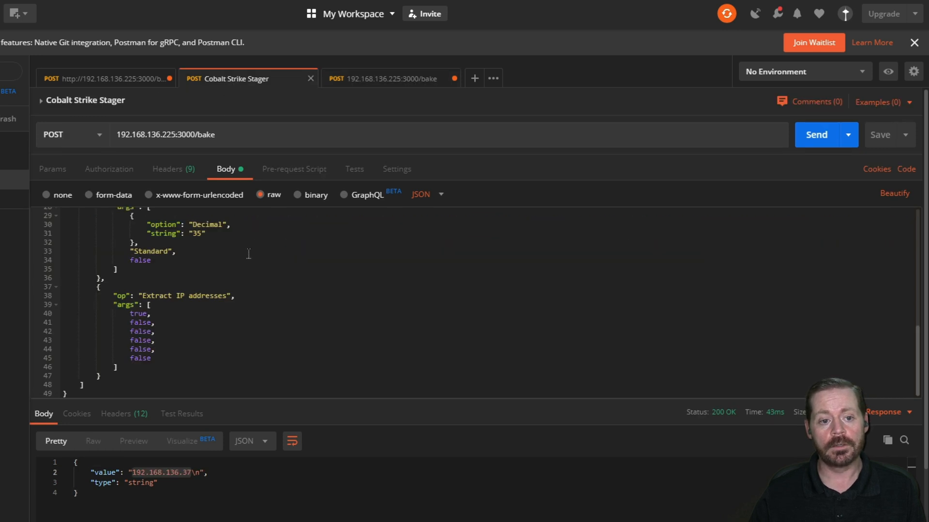
scroll(up, 3)
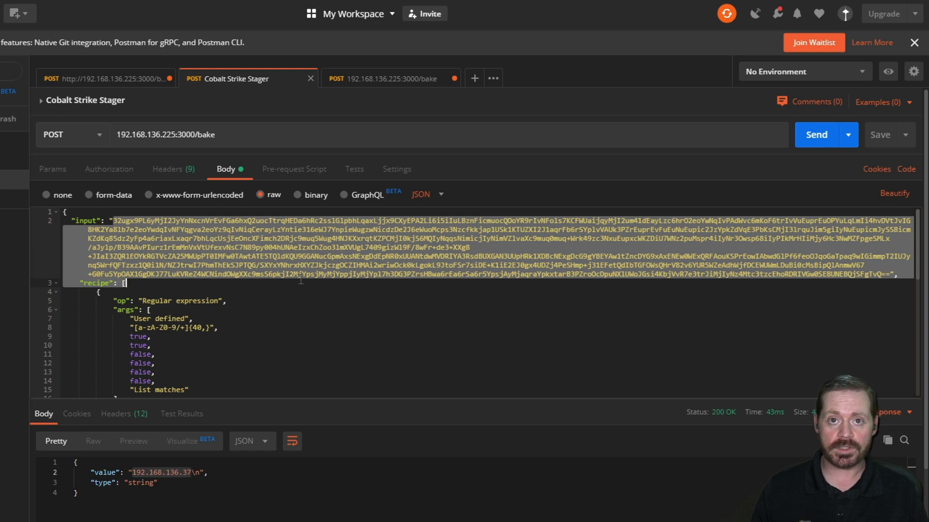
mouse_move(455, 271)
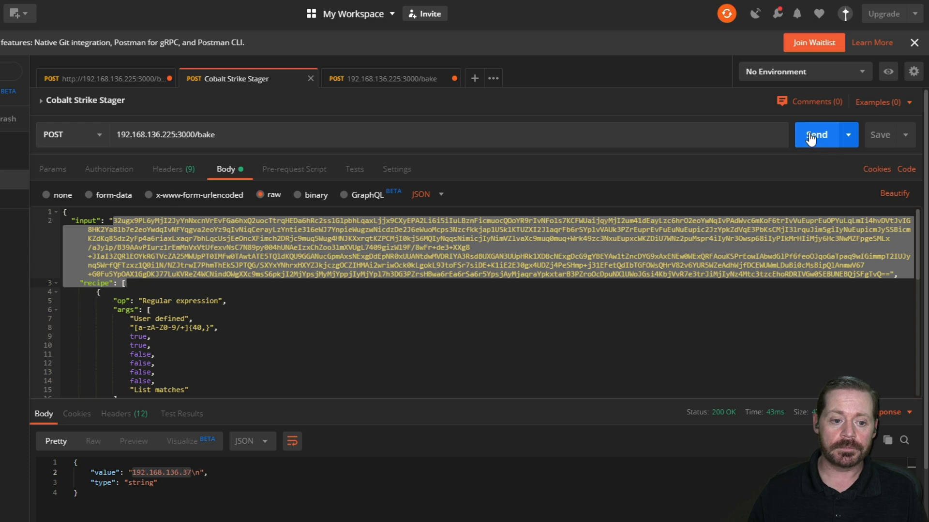
click(816, 134)
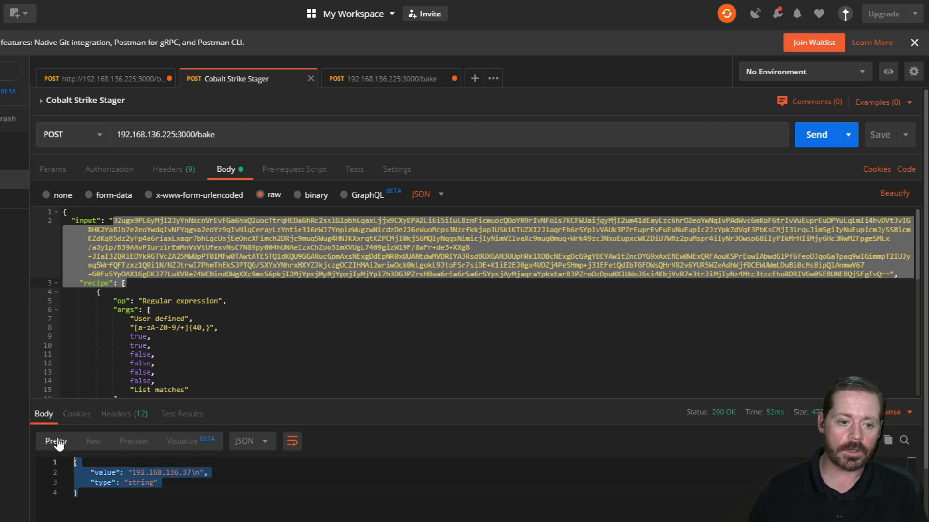
click(93, 441)
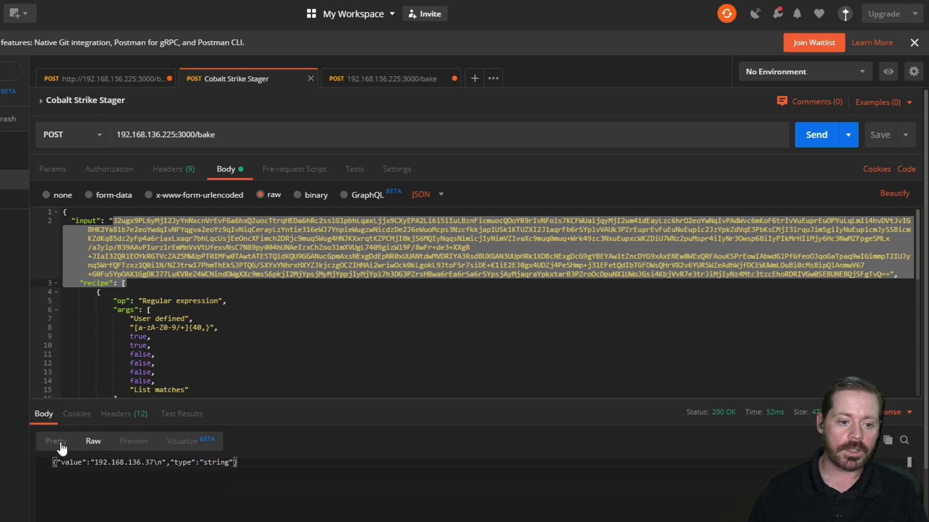
click(56, 441)
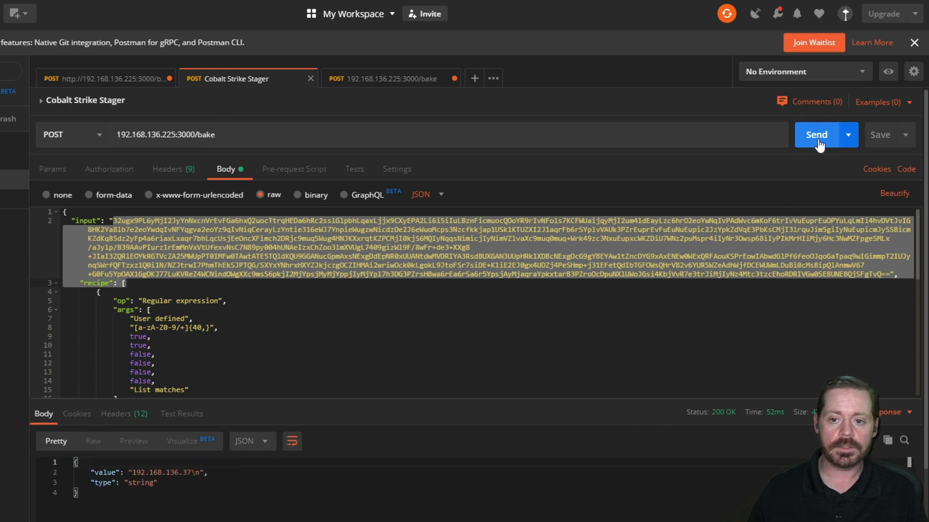
click(817, 134)
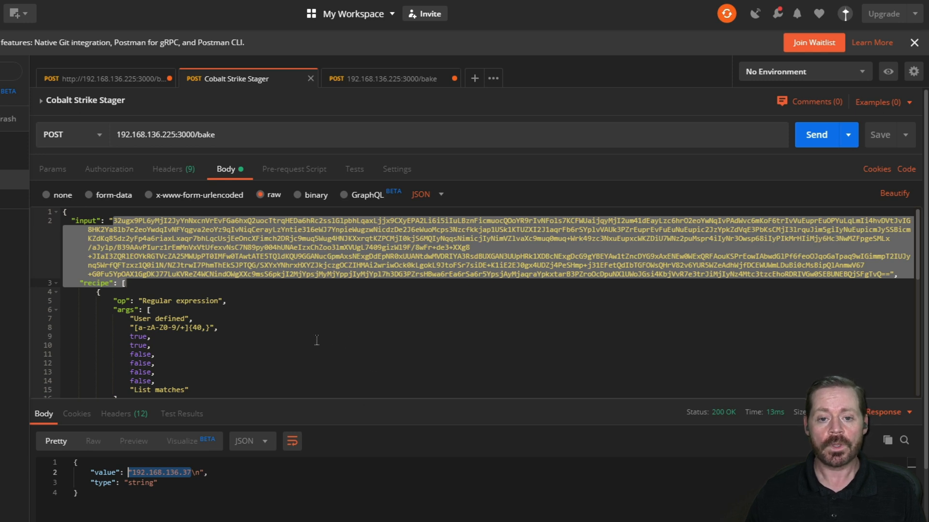
mouse_move(299, 274)
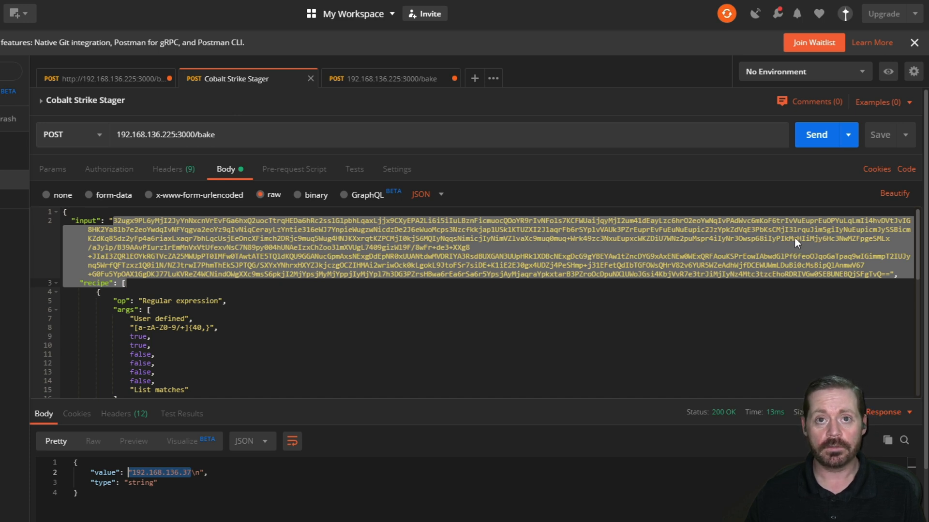
mouse_move(816, 236)
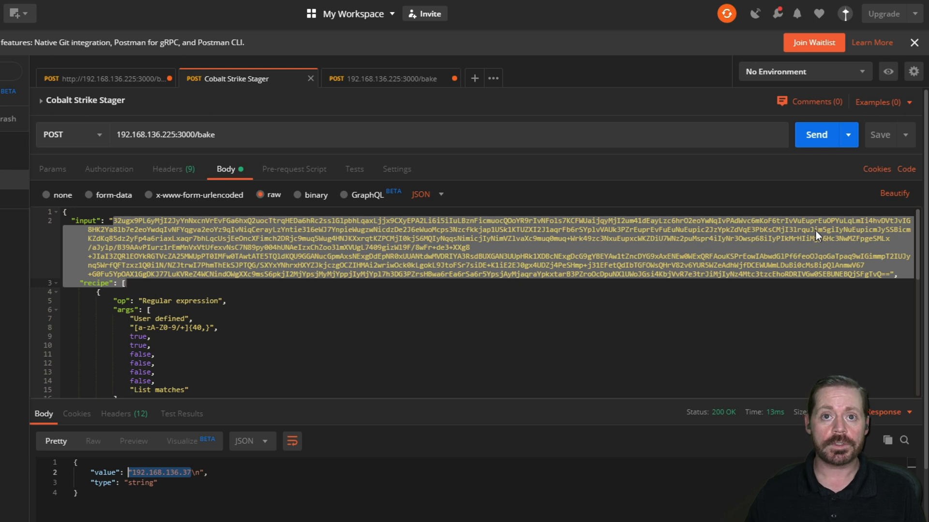
mouse_move(422, 300)
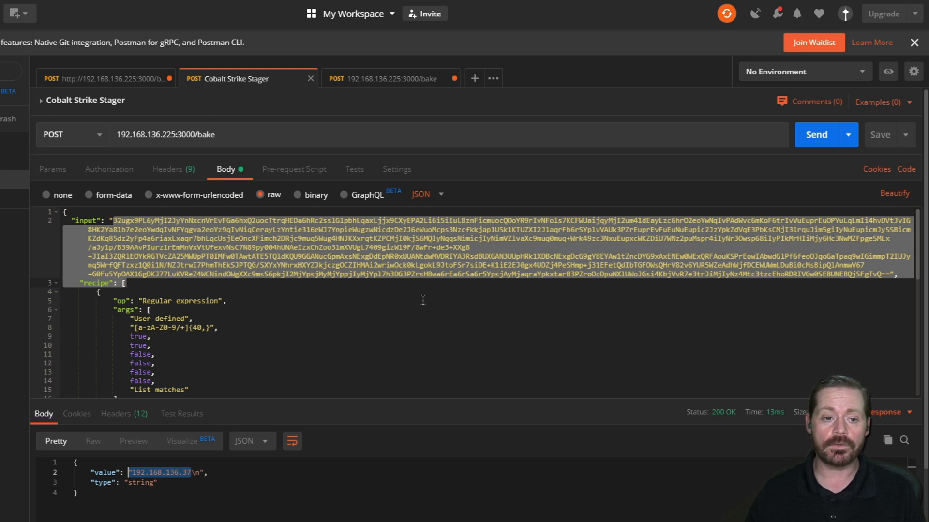
mouse_move(274, 282)
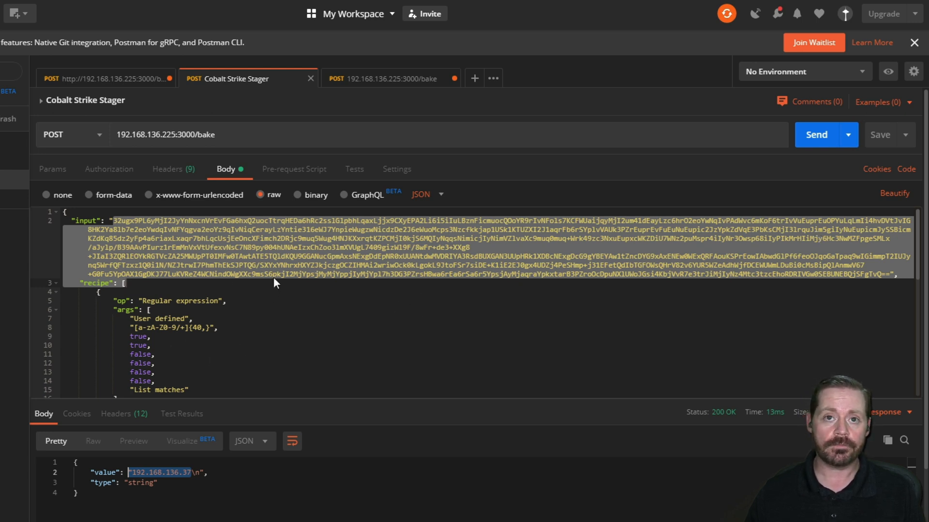
mouse_move(882, 183)
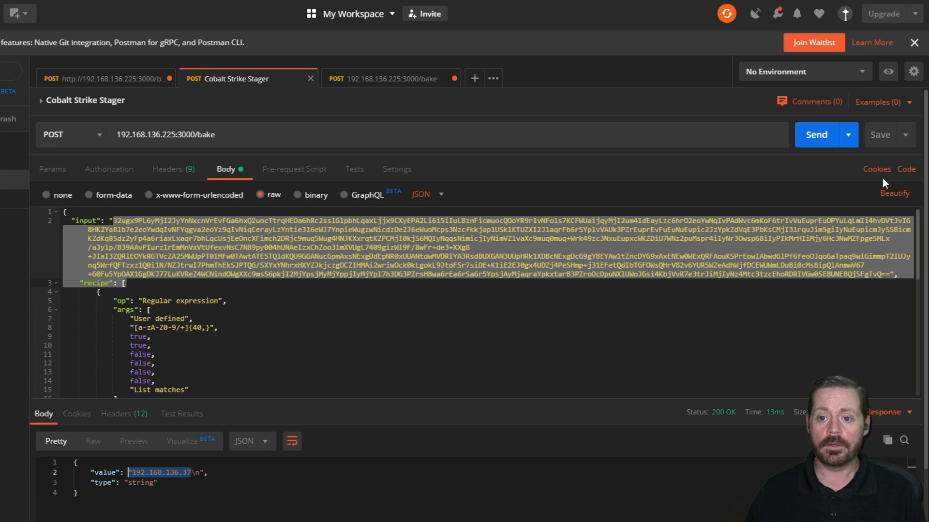
Step: Generate code snippets for the stager request, starting with the cURL version
click(905, 168)
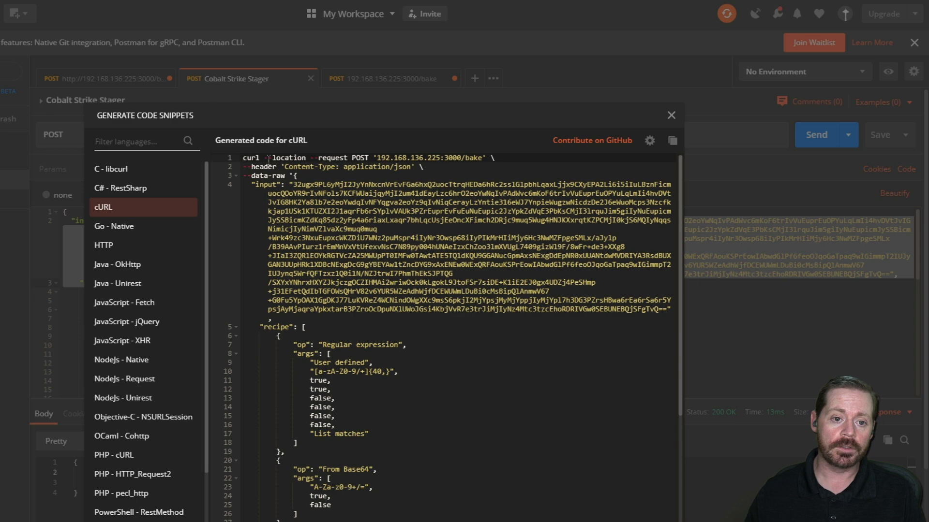
scroll(down, 3)
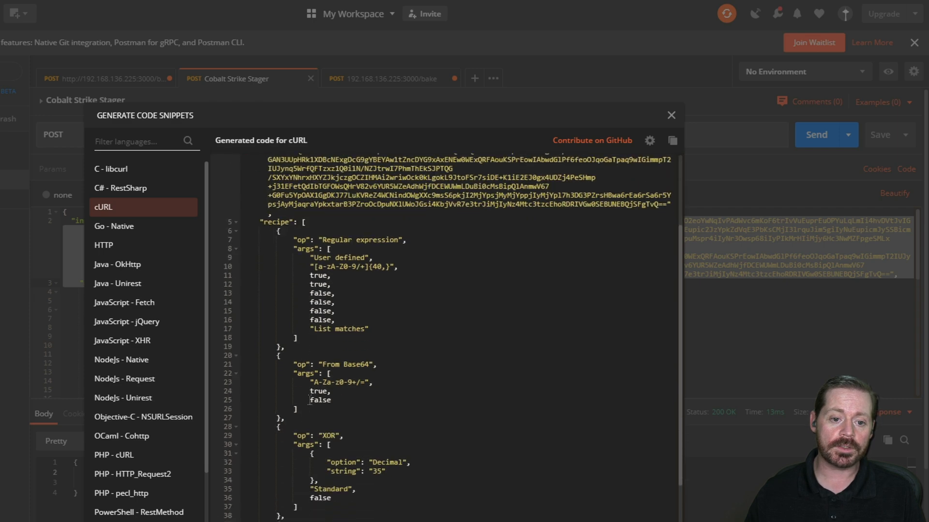
scroll(up, 3)
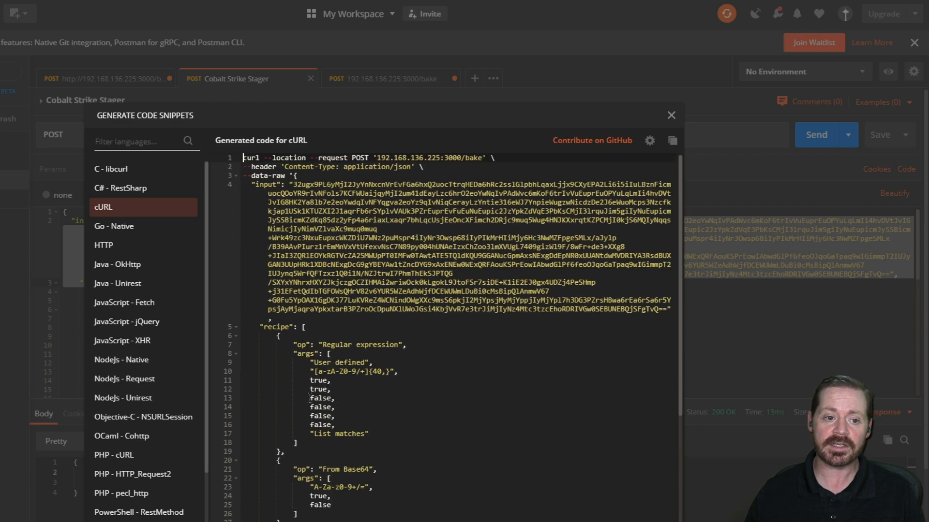
mouse_move(136, 331)
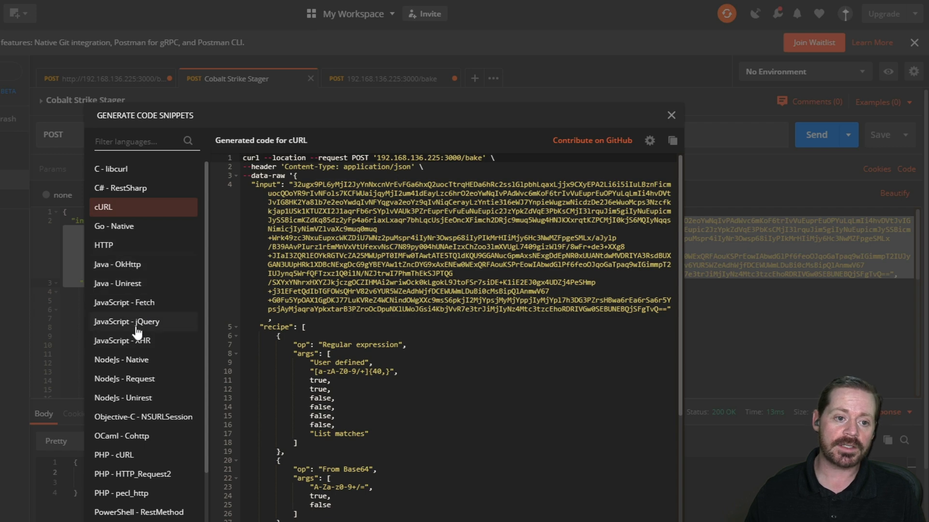
scroll(down, 3)
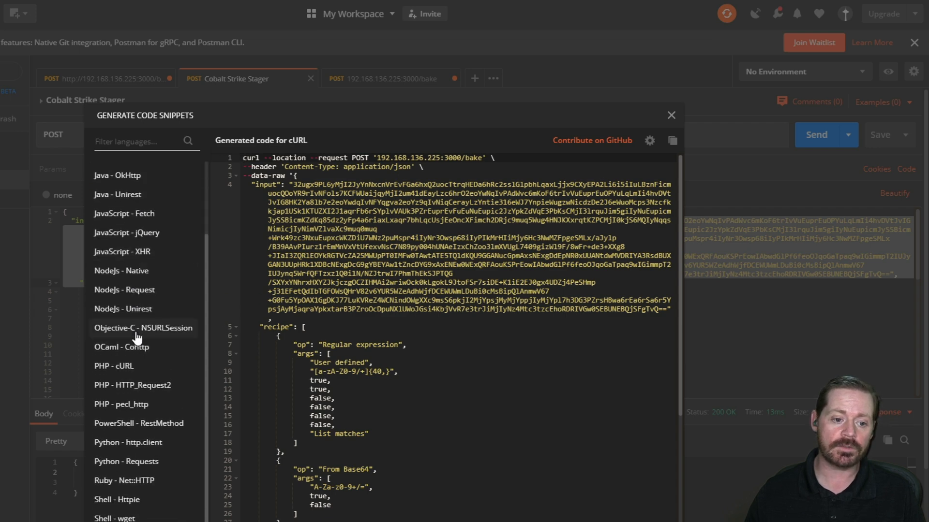
mouse_move(126, 517)
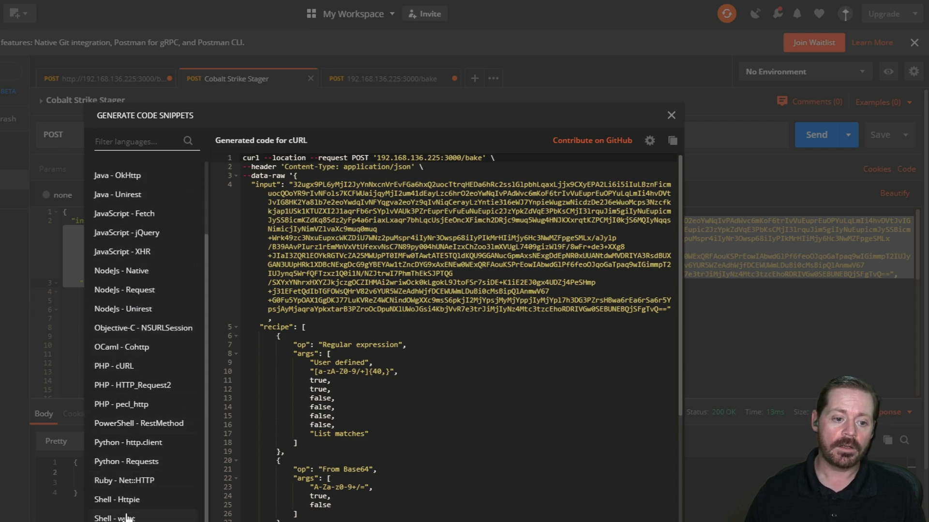
Step: Render the request as wget, NodeJs Request, Python http.client and PowerShell RestMethod code
click(115, 518)
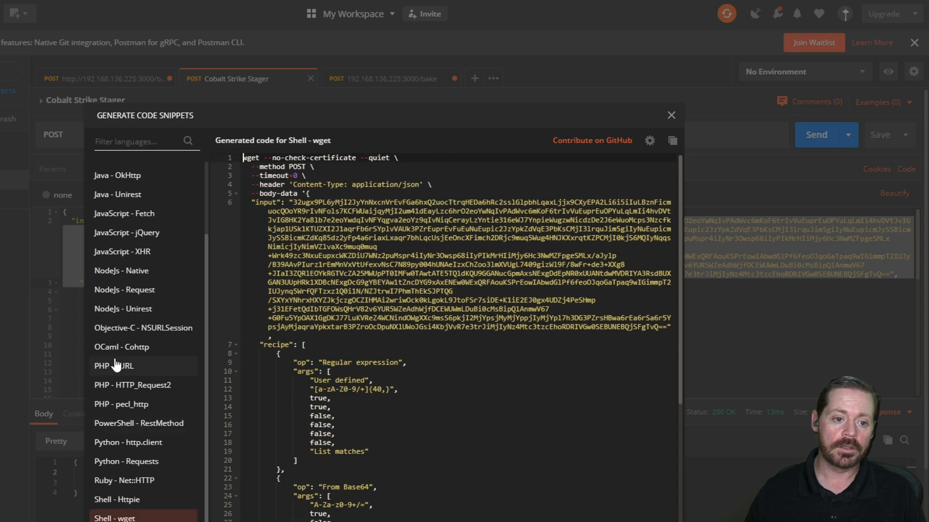
click(125, 289)
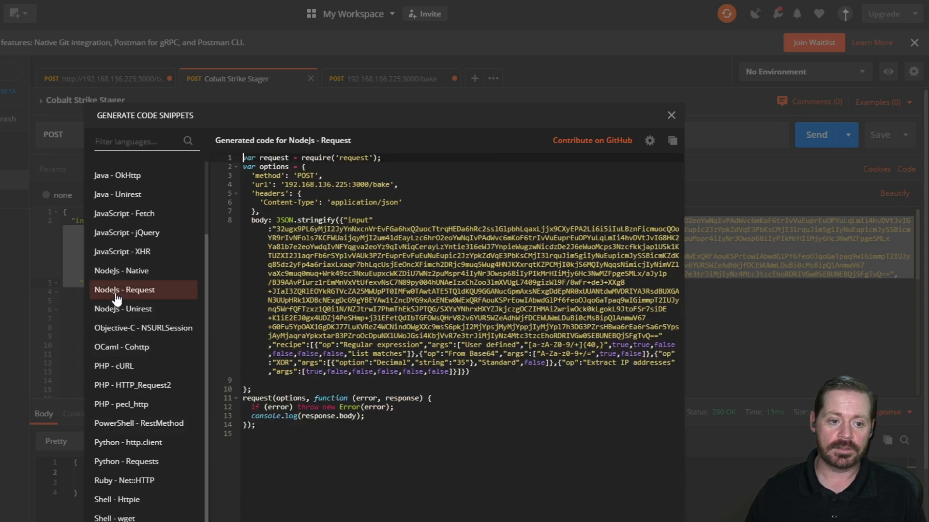
click(128, 442)
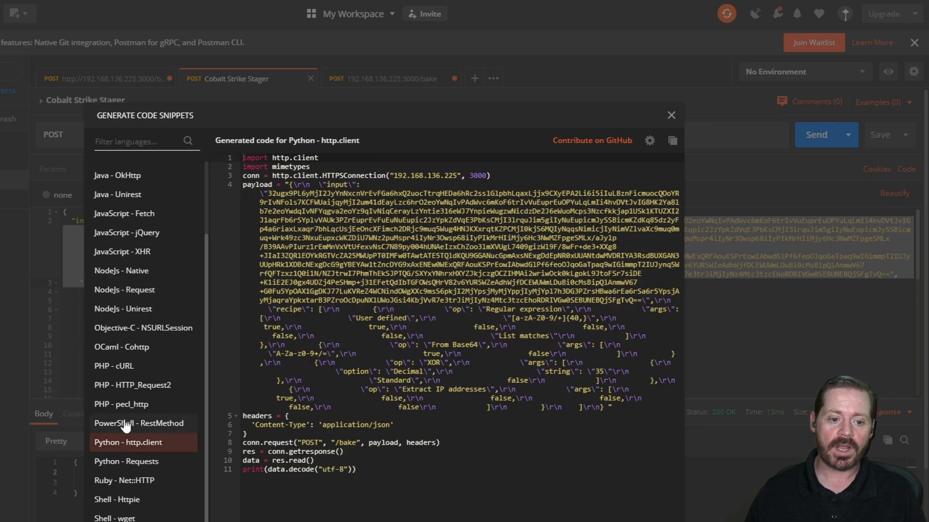
click(139, 423)
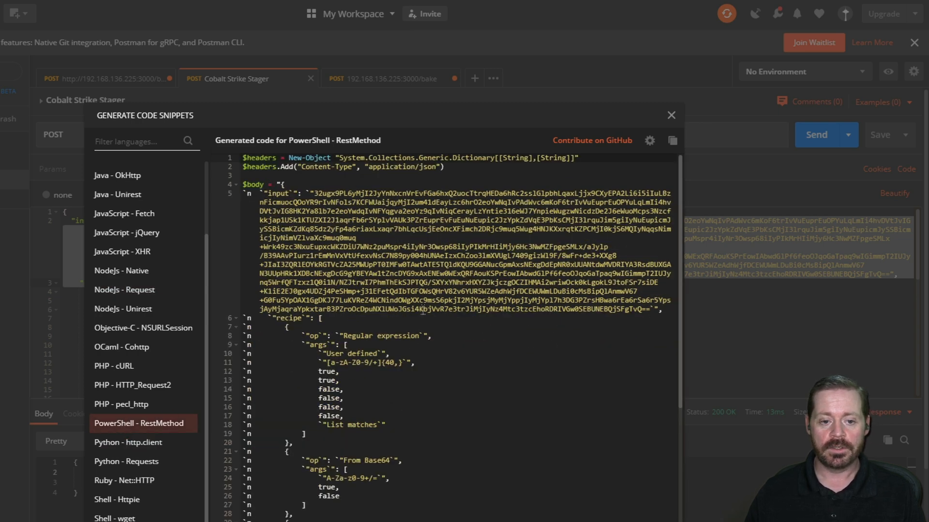